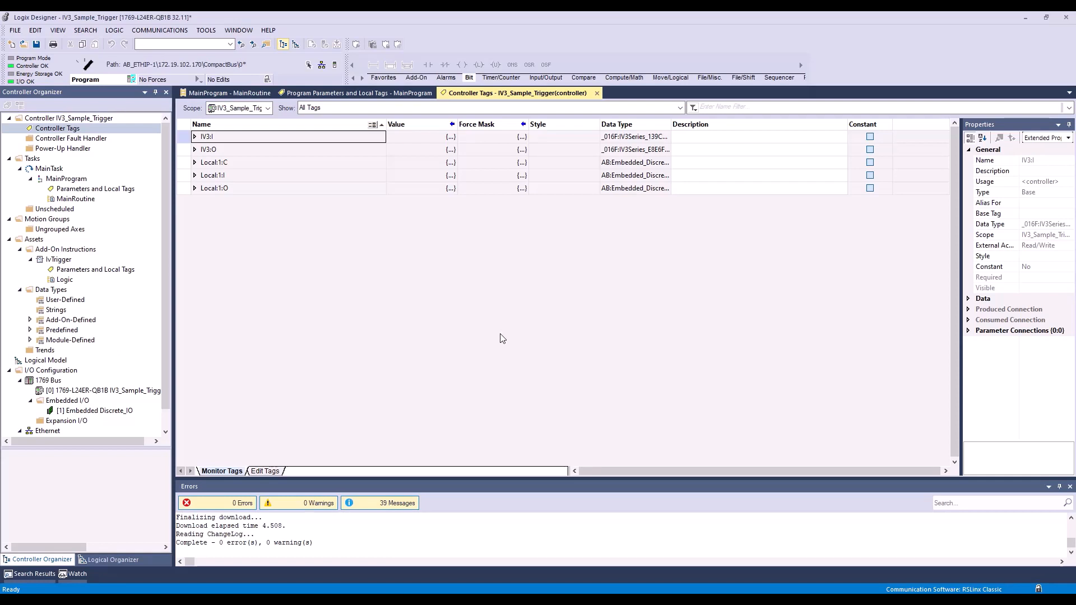
mouse_move(490, 320)
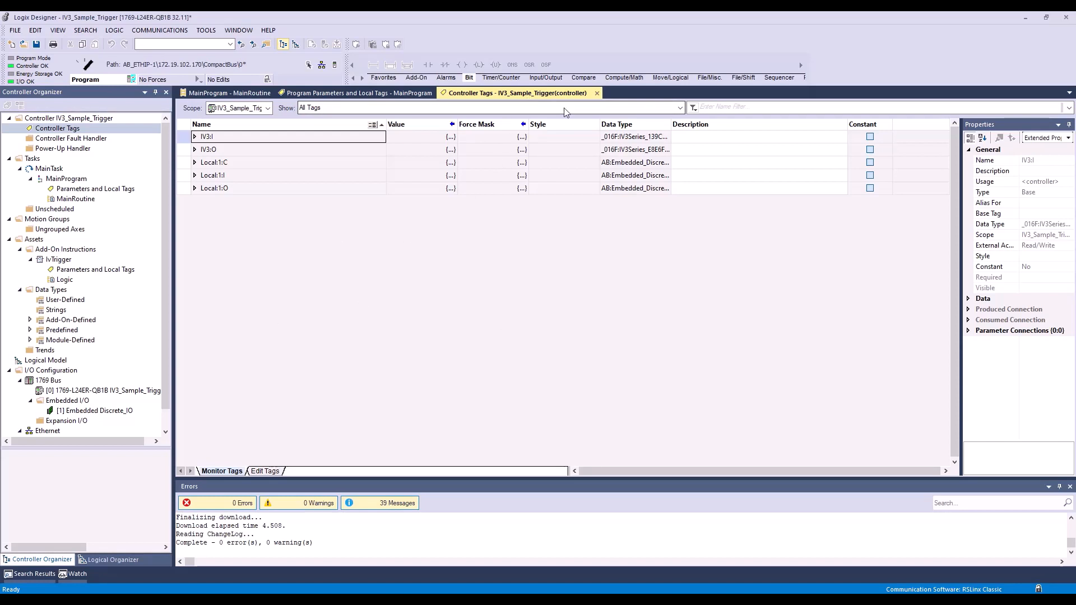
Bring up the MainRoutine ladder and select its End rung.
double_click(75, 198)
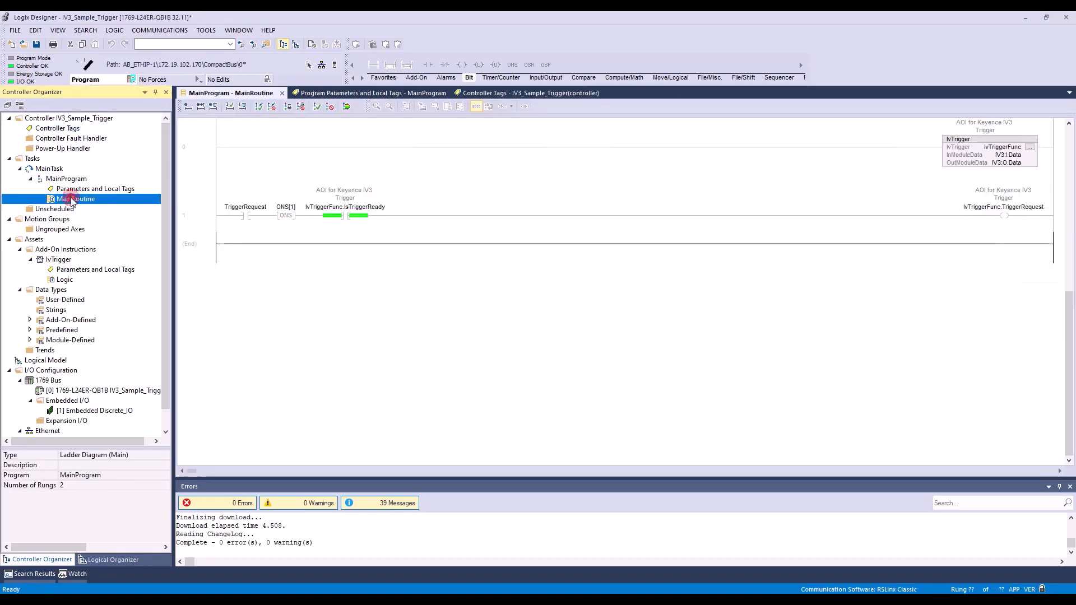
left_click(195, 244)
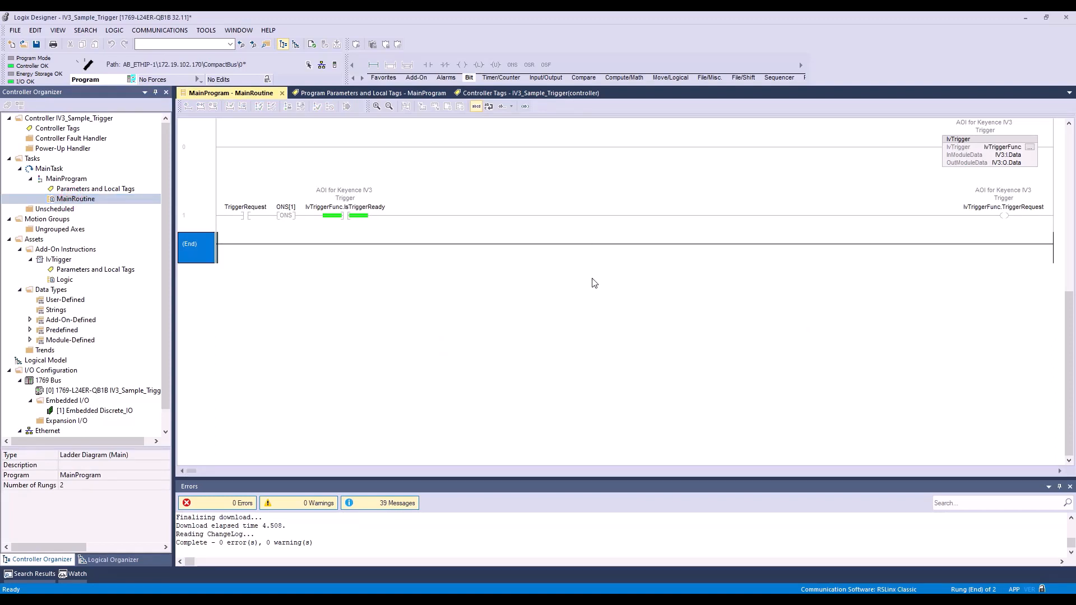
mouse_move(606, 323)
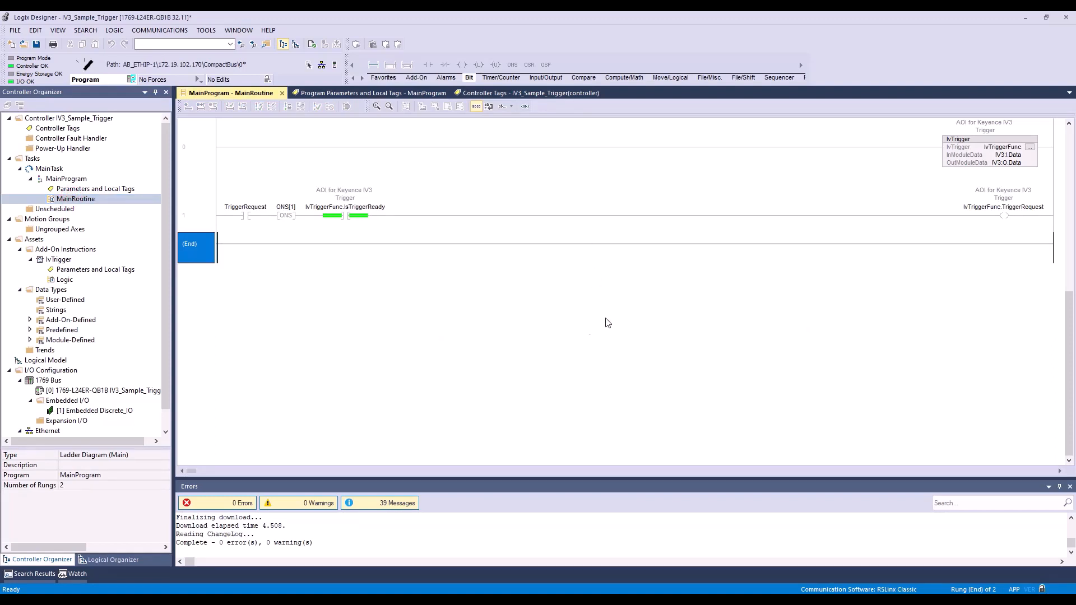
mouse_move(543, 282)
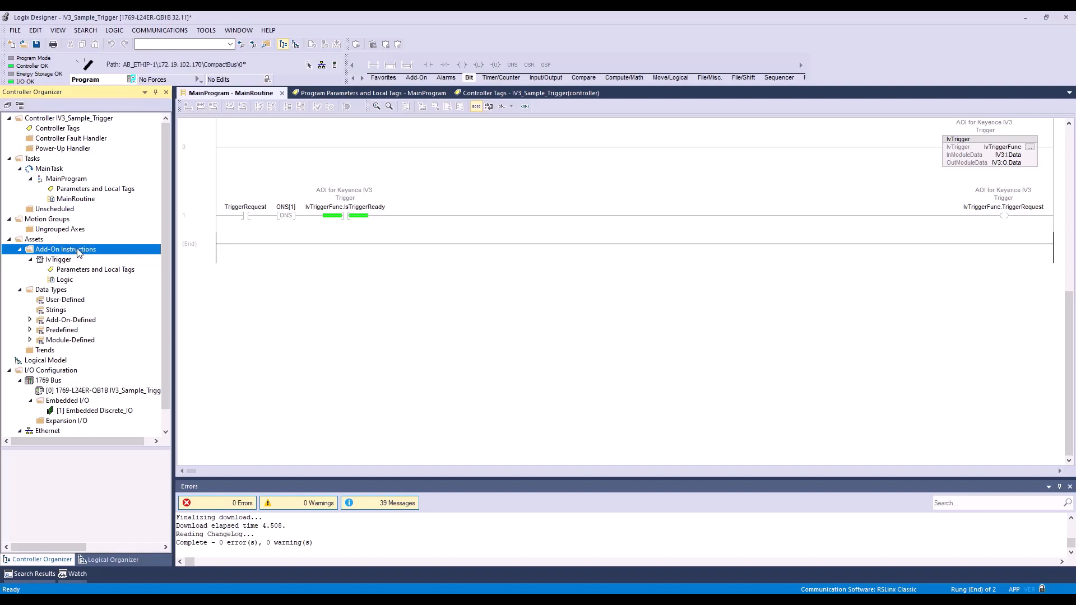
Import the AOI_Keyence_IV_SwichPrgoram.L5X add-on instruction and confirm with zero errors.
right_click(65, 249)
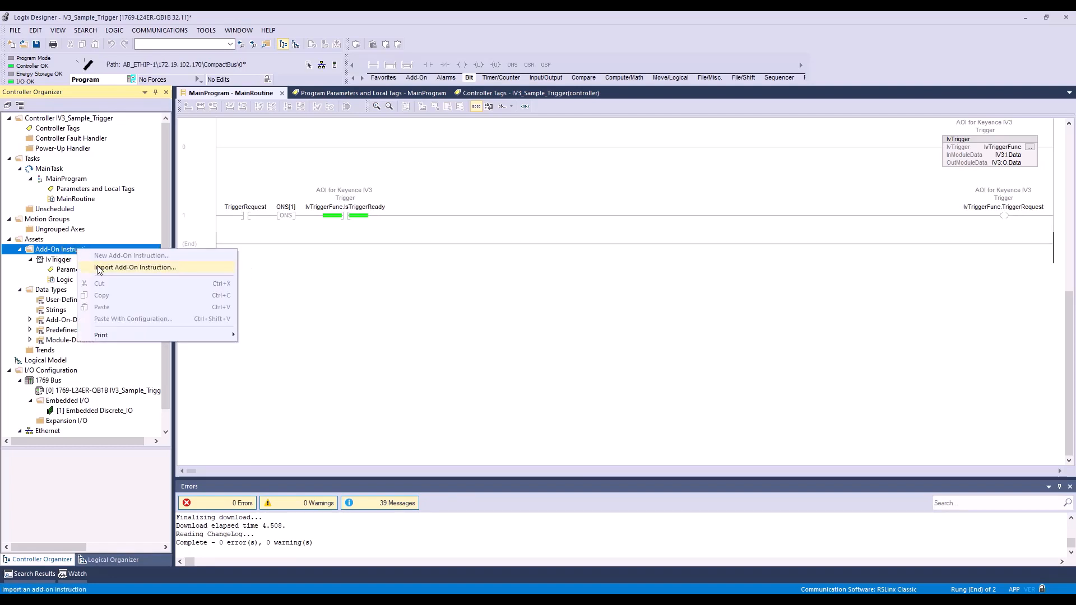
left_click(134, 267)
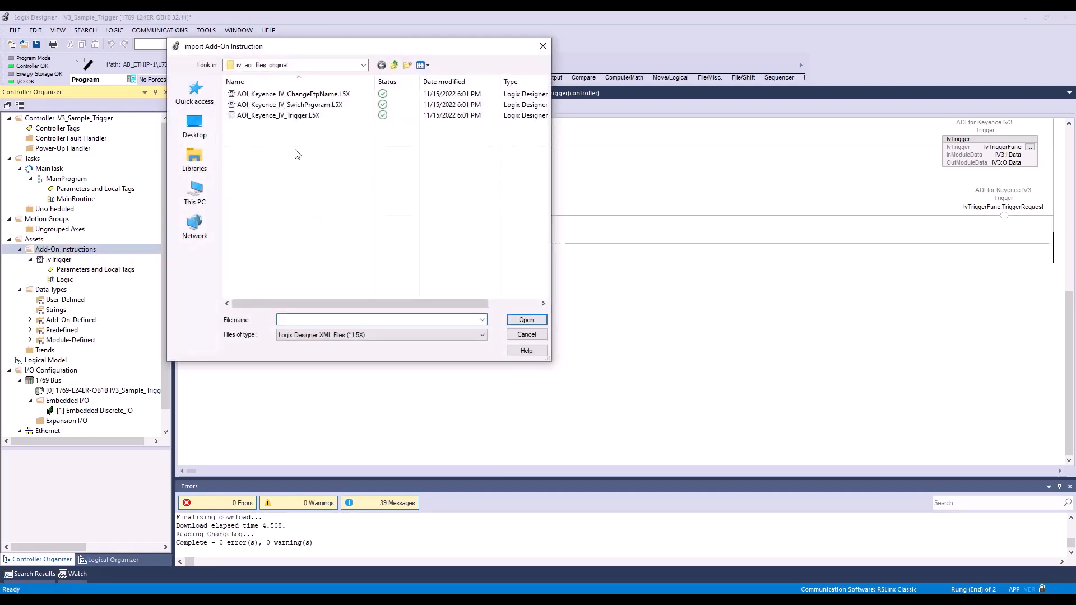
left_click(288, 104)
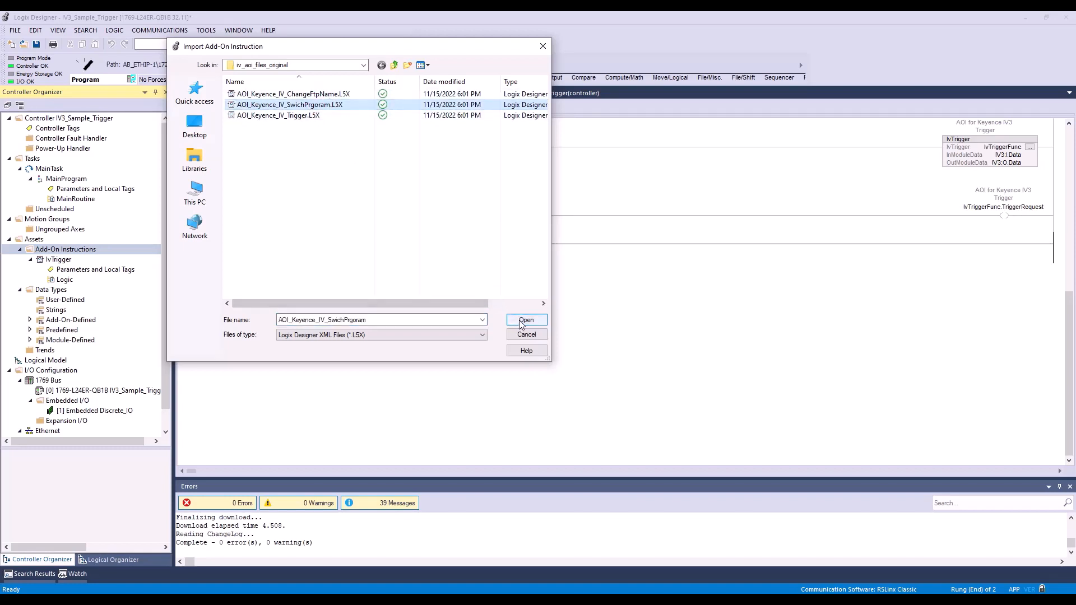
left_click(526, 320)
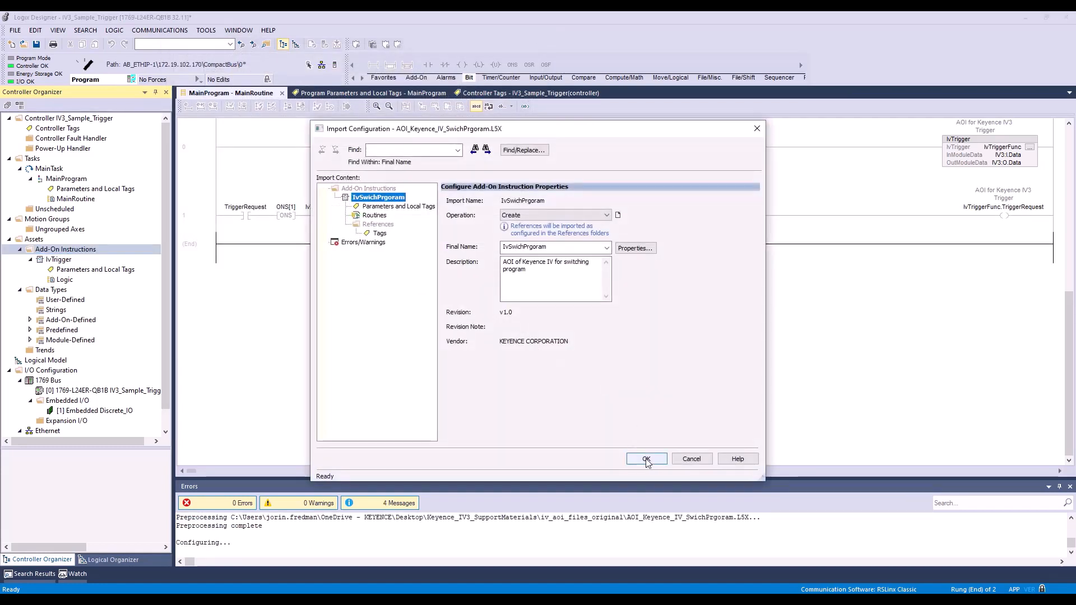
left_click(645, 459)
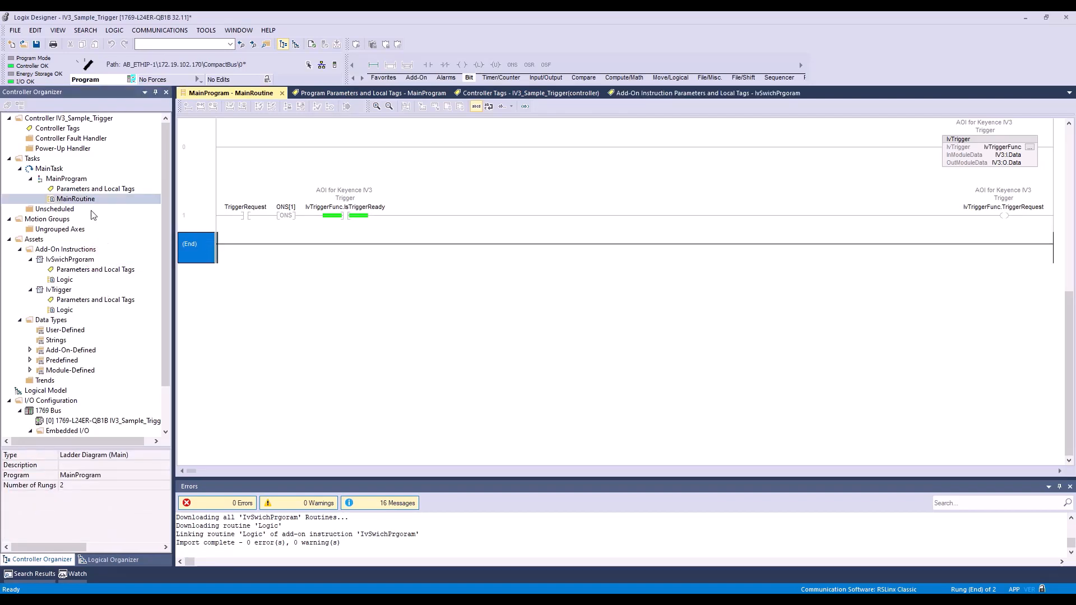
Add local tag IvSwitchProgramFunc of type IvSwichPrgoram with an AOI program-switching description.
left_click(371, 93)
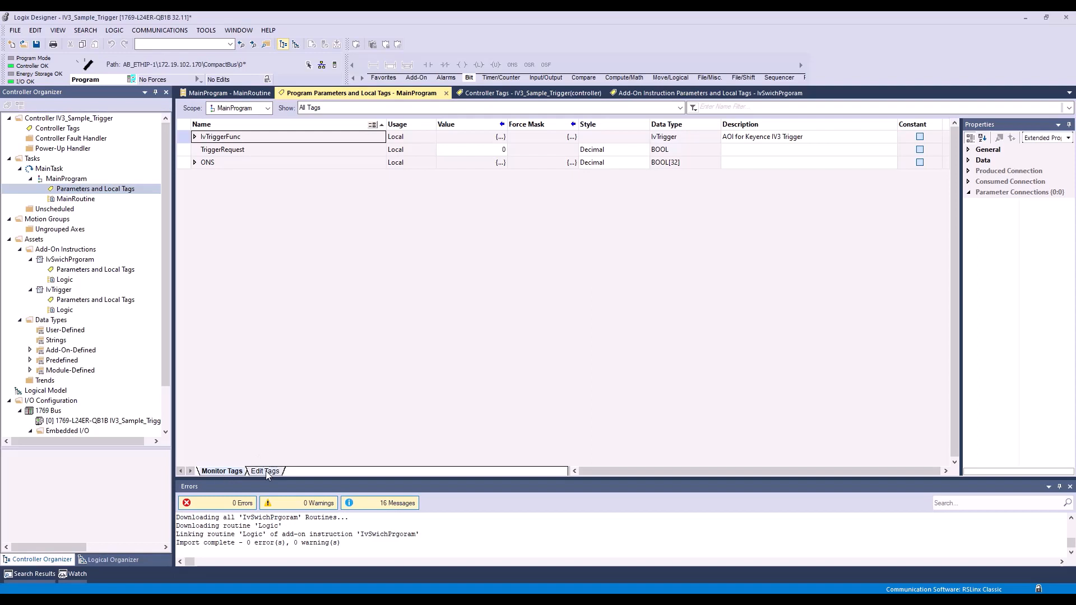
left_click(264, 471)
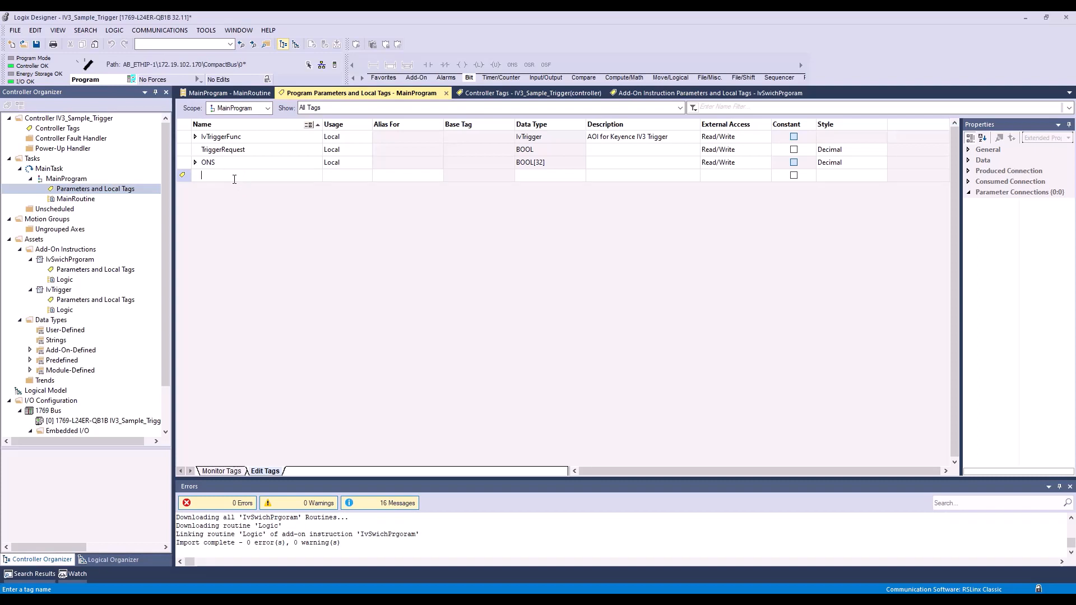
type("IvSwitchProgram")
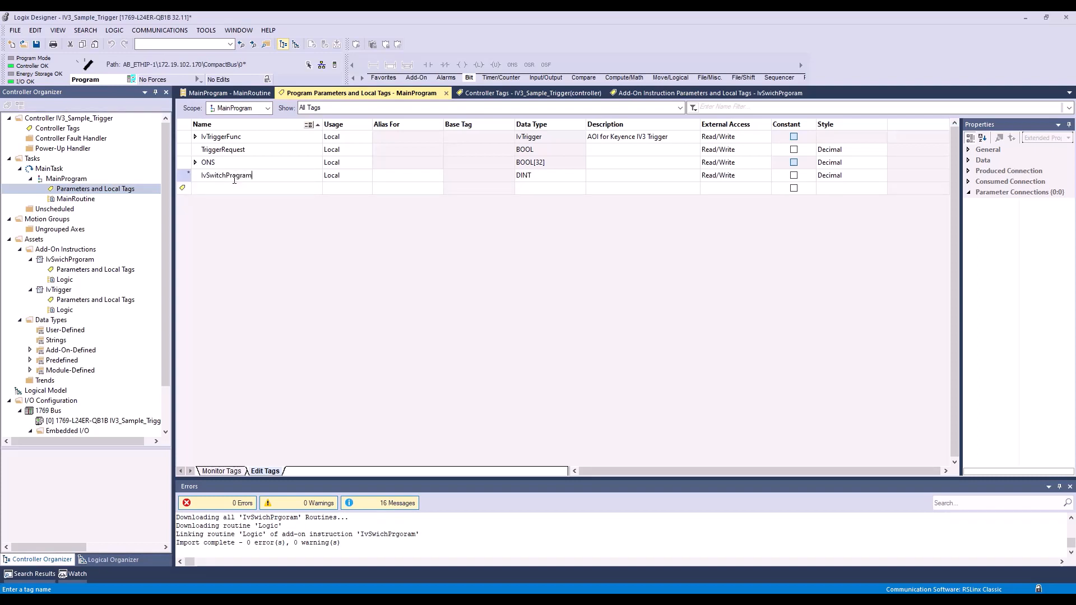
type("Func")
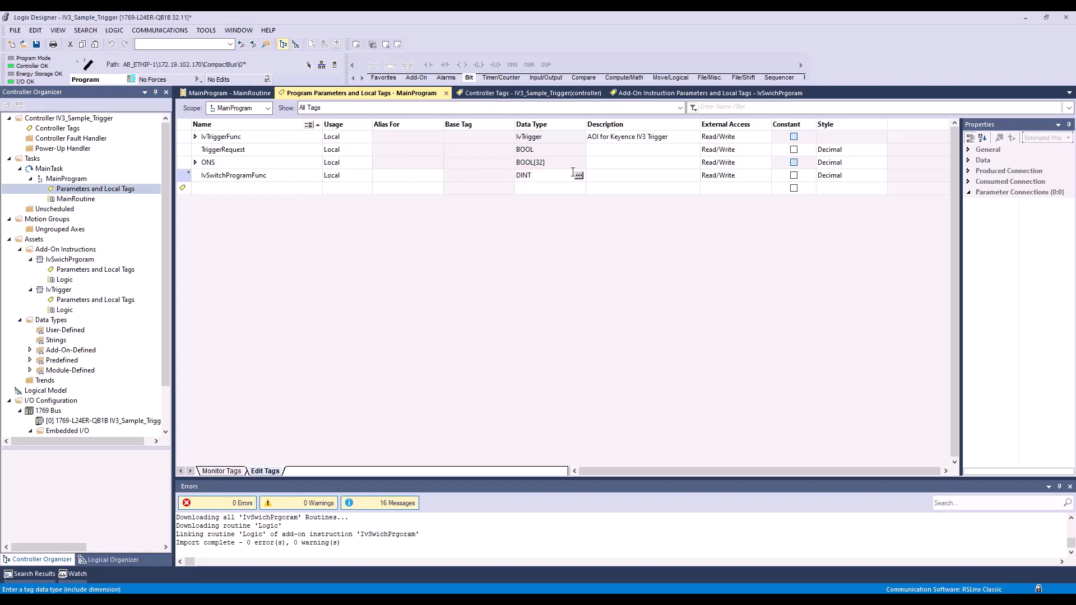
left_click(579, 175)
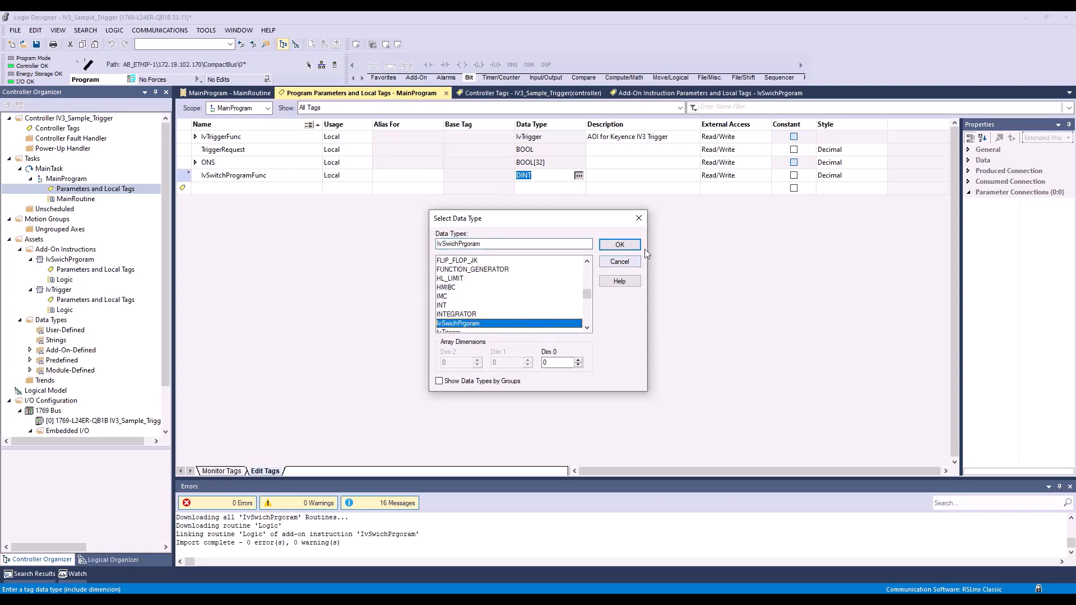
left_click(619, 244)
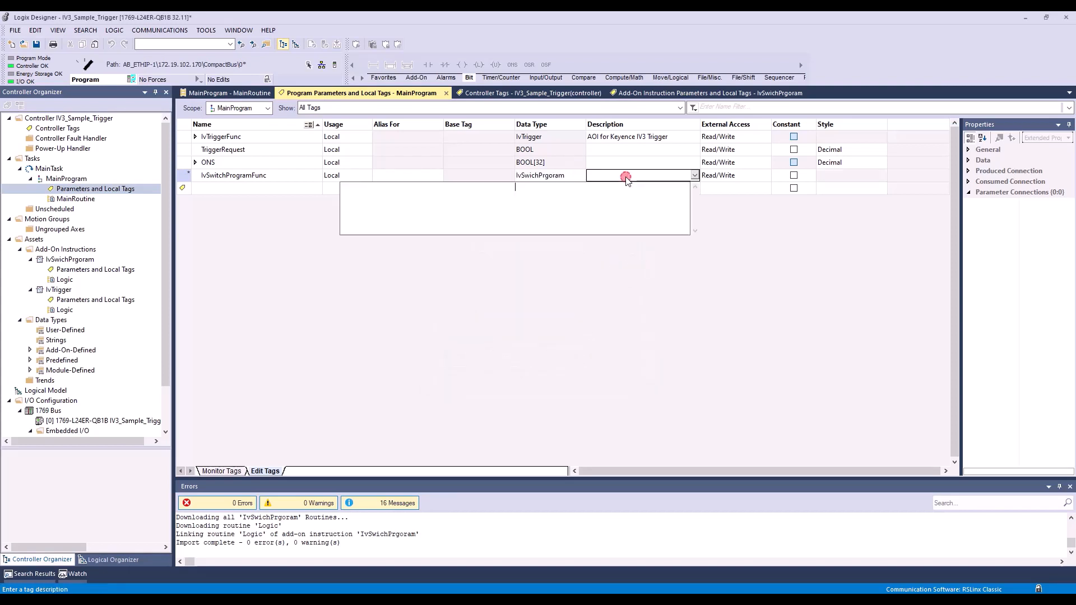
type("AOI for Keyence IV3")
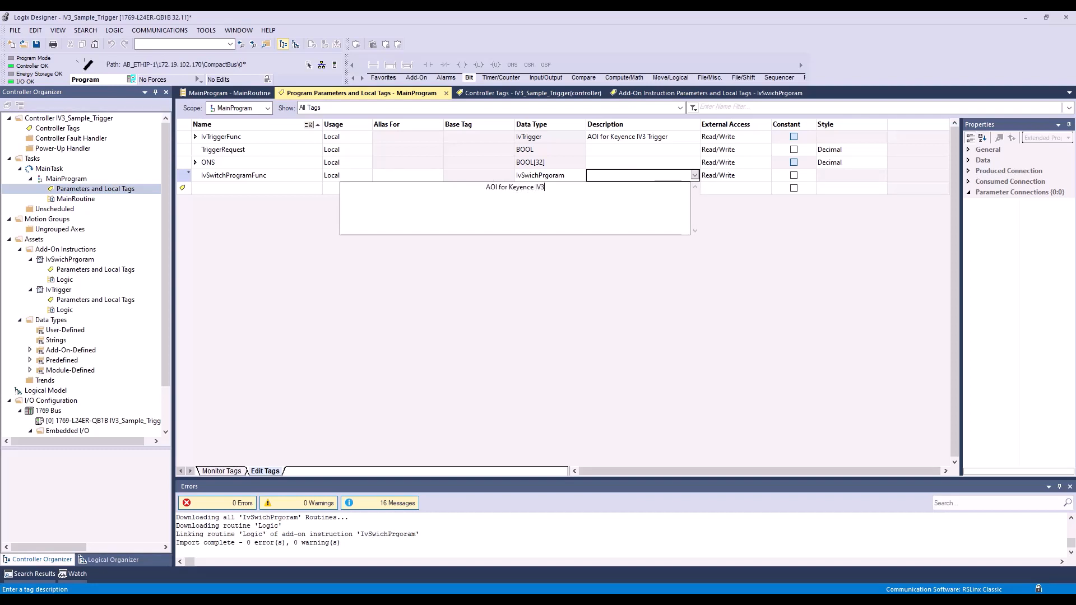
type("program switch...")
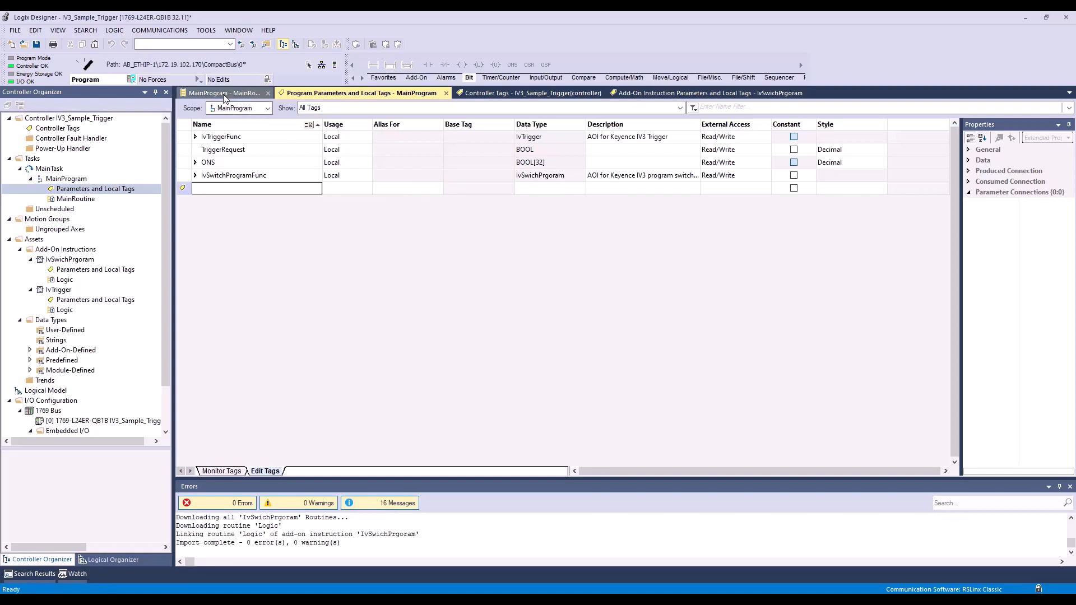
Place the IvSwichPrgoram instruction on rung 2 bound to IvSwitchProgramFunc.
left_click(227, 93)
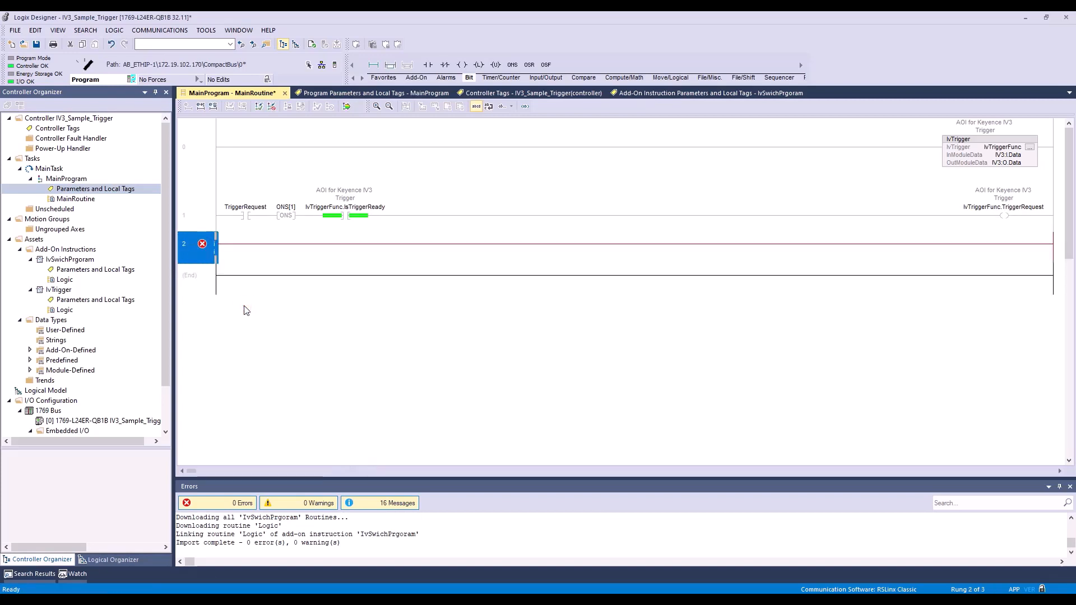
left_click(69, 259)
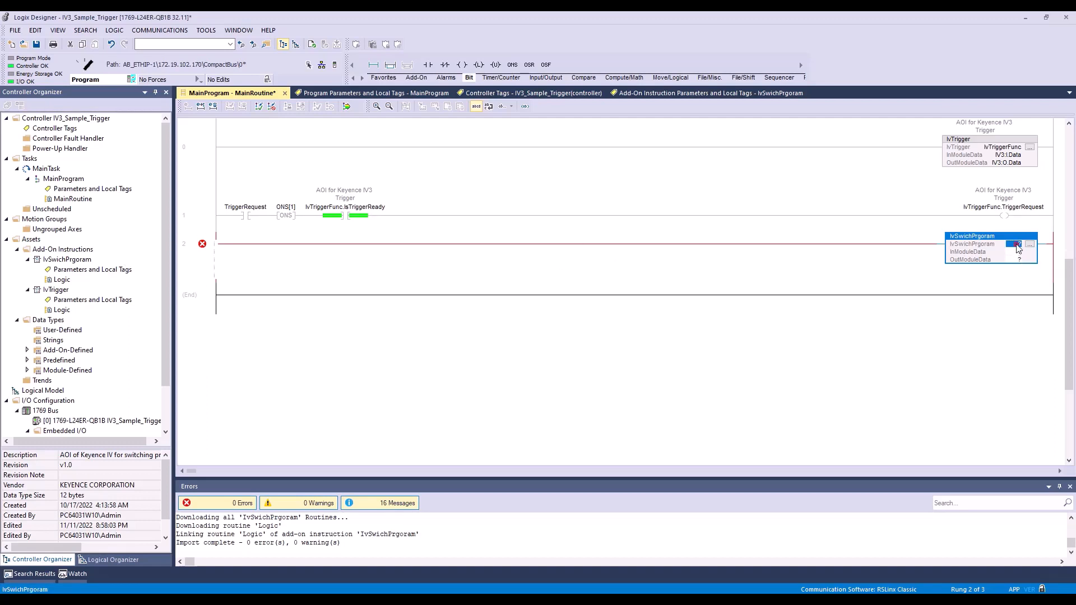
left_click(1029, 244)
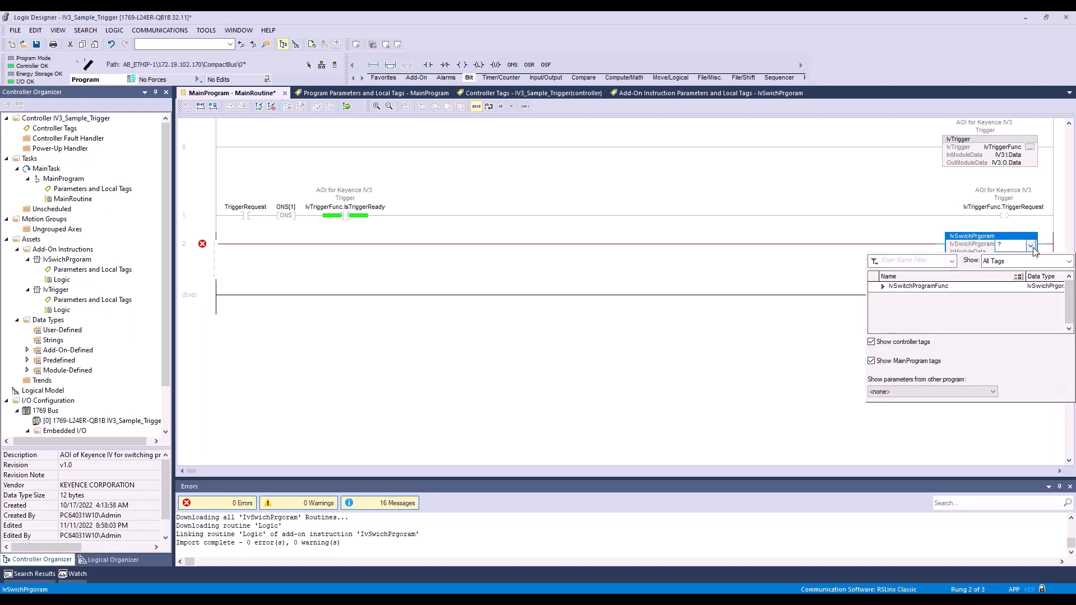
left_click(918, 286)
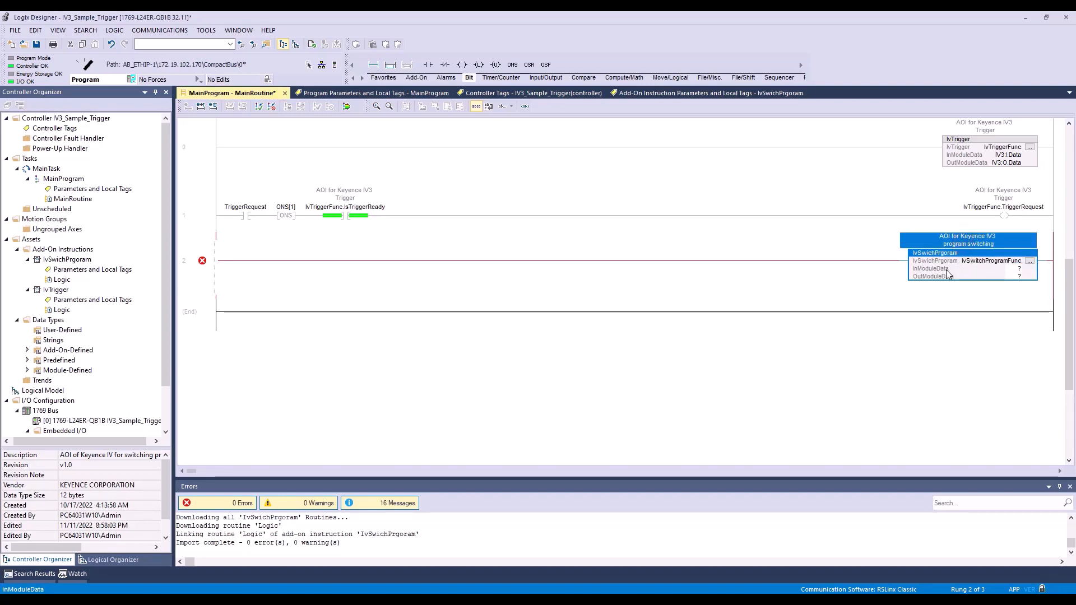
Set the block's InModuleData to IV3:1.Data and OutModuleData to IV3:0.Data.
left_click(1016, 268)
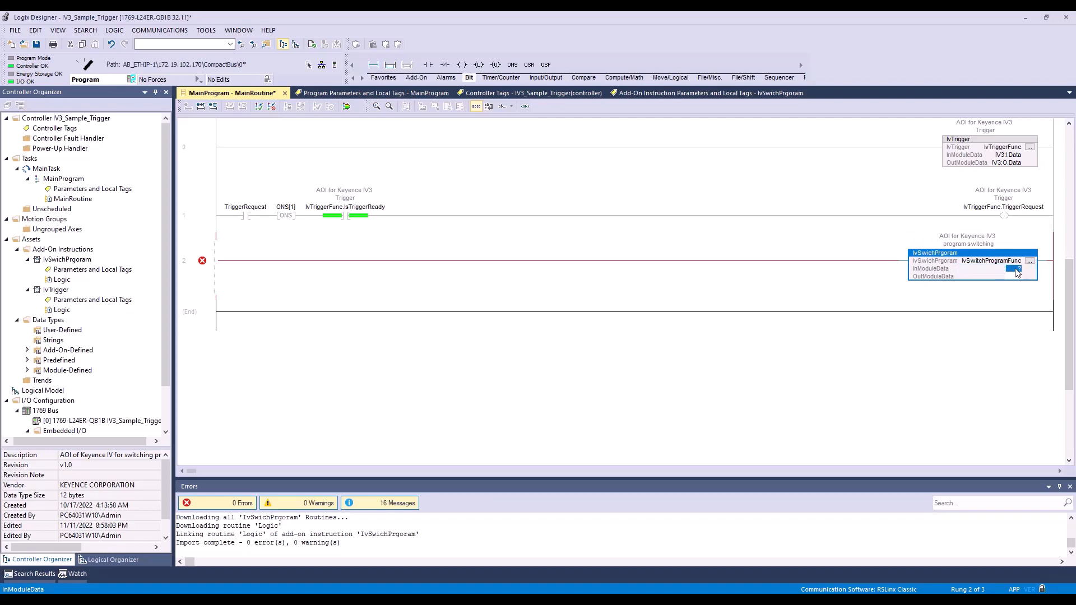
left_click(1016, 268)
type("IV3:O")
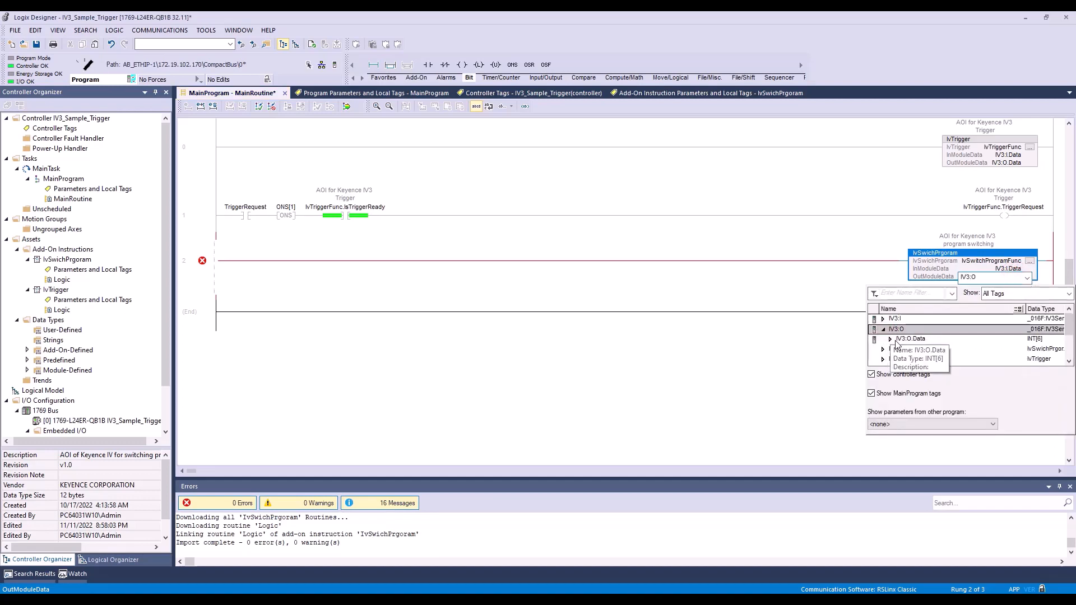
left_click(910, 338)
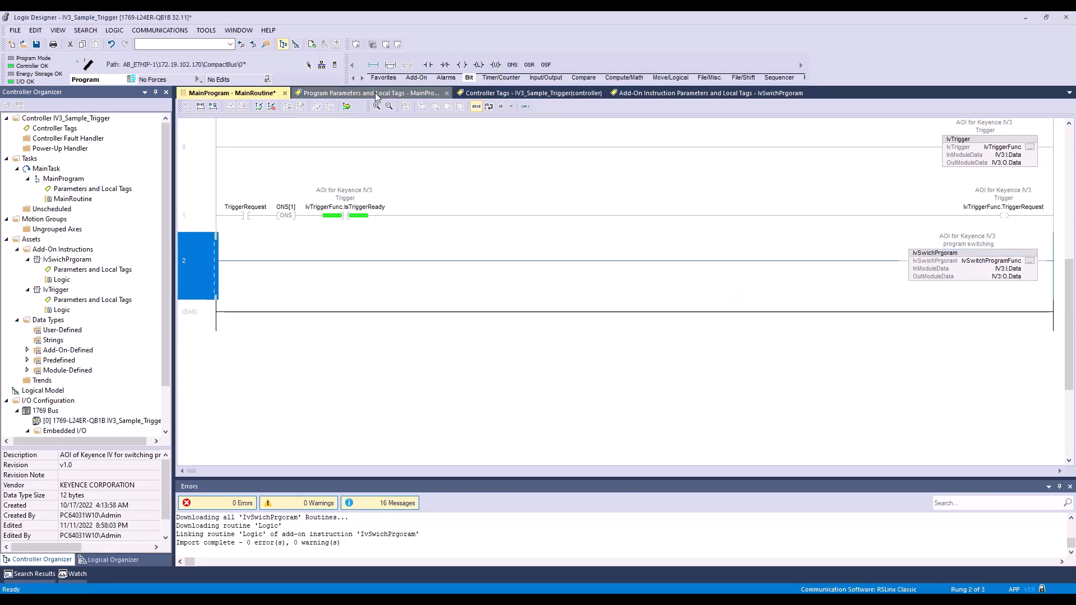
Add BOOL local tags SwitchProgramRequest and SwitchProgramDone to MainProgram.
left_click(368, 93)
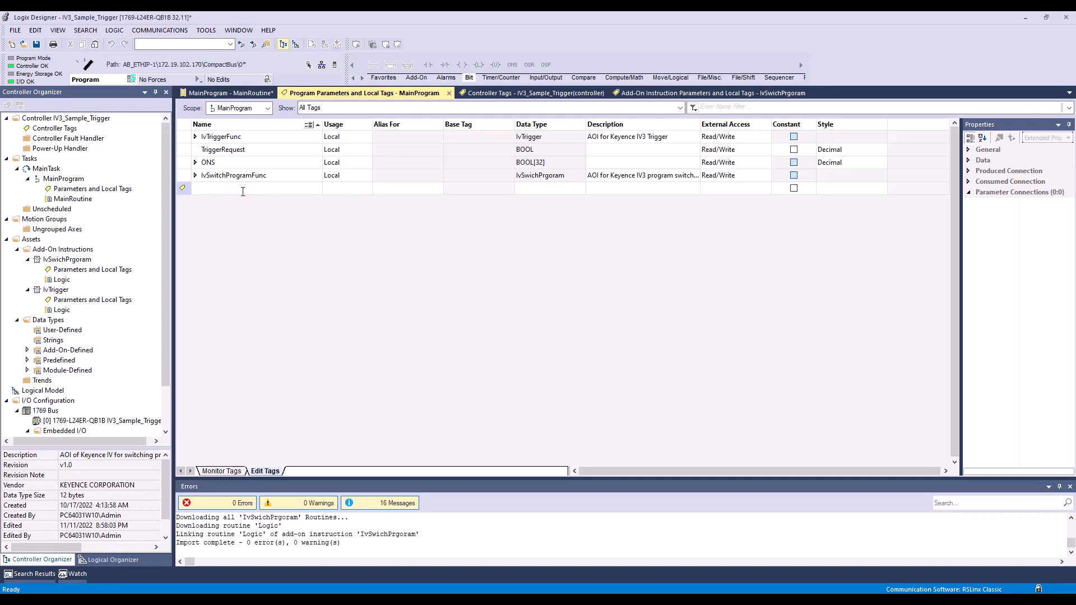
type("SwitchProgramRequest")
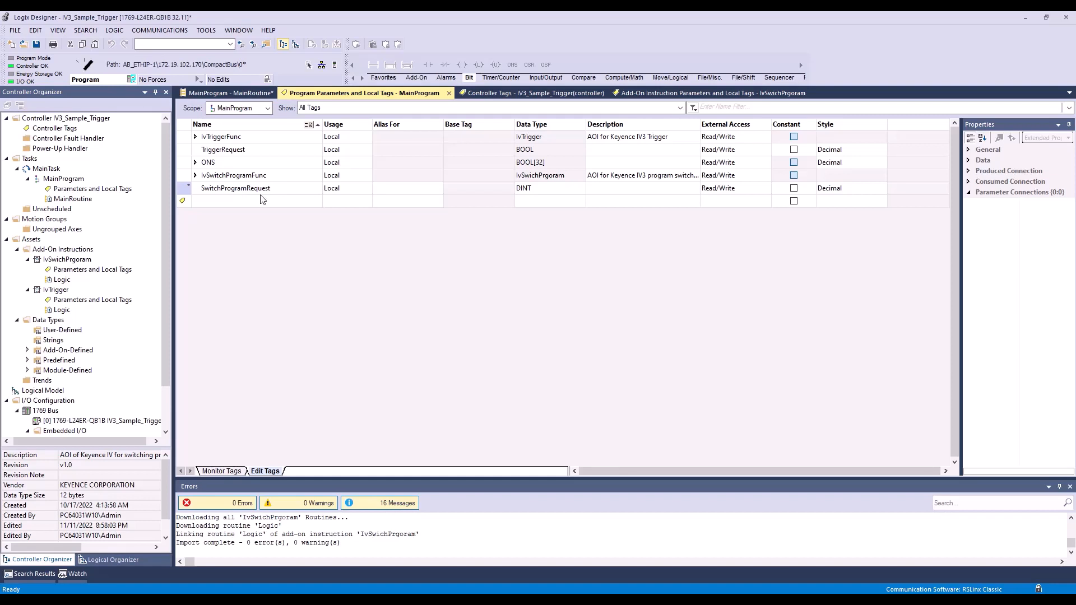
left_click(542, 189)
type("BOOL")
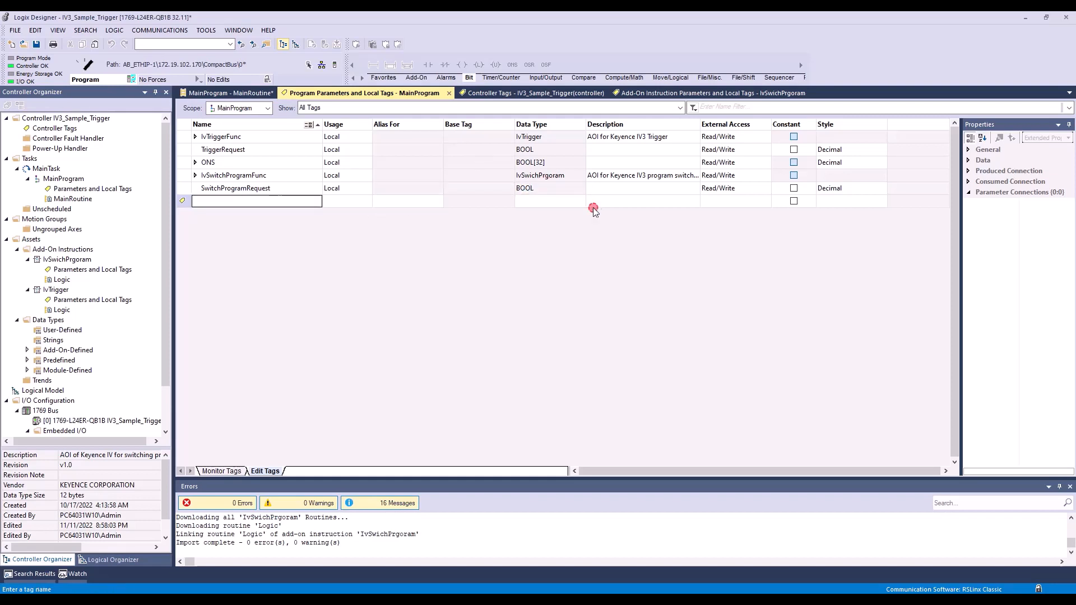
type("S")
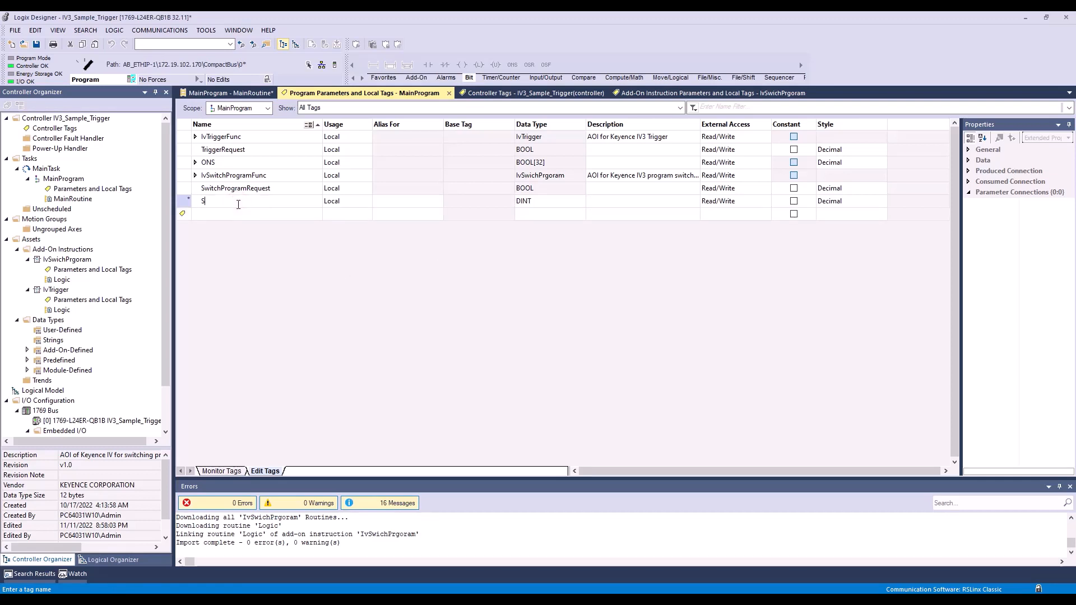
type("witchProgramDo")
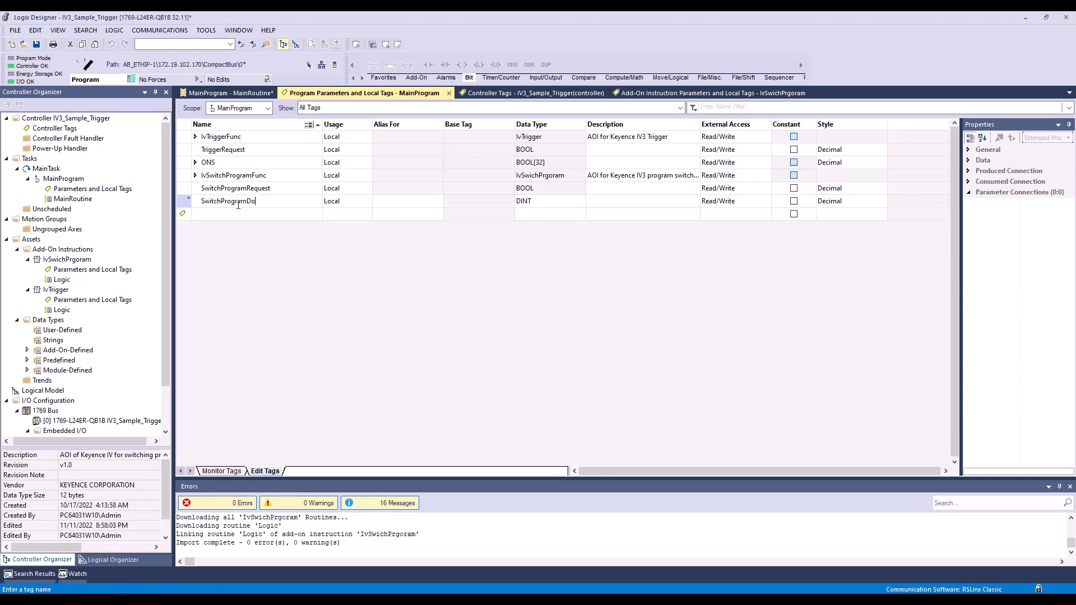
left_click(543, 201)
type("BOOL")
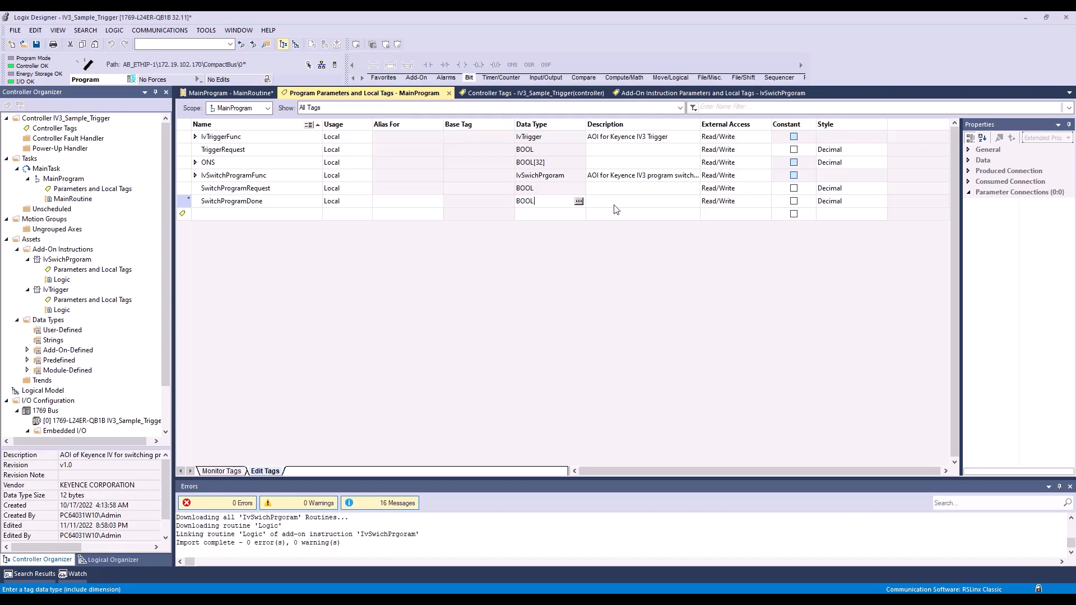
mouse_move(614, 236)
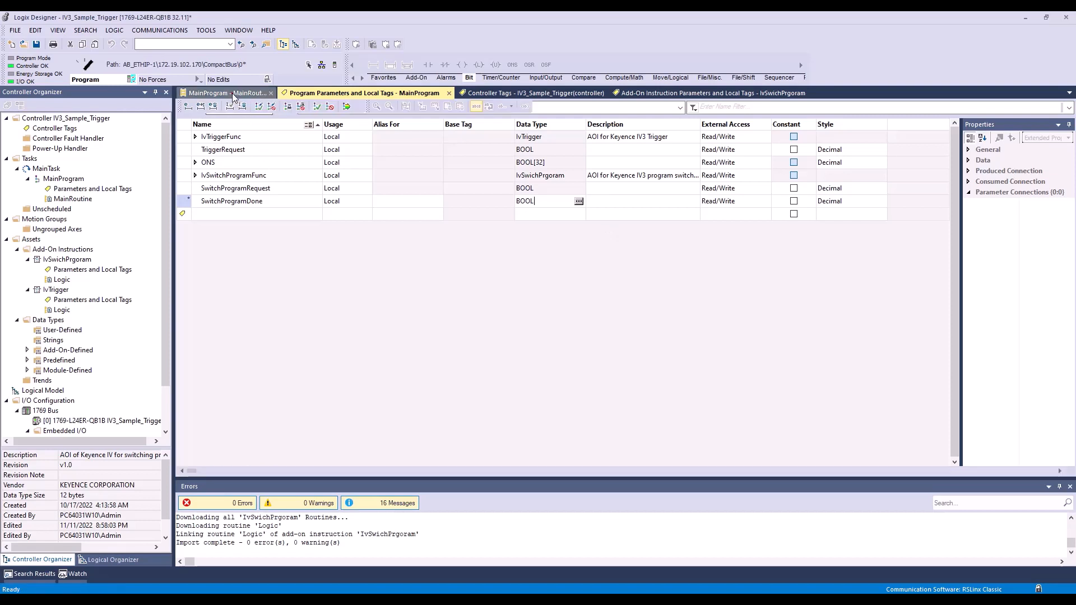
Start rung 3 with an XIC on SwitchProgramRequest followed by an ONS[0] one-shot.
left_click(226, 93)
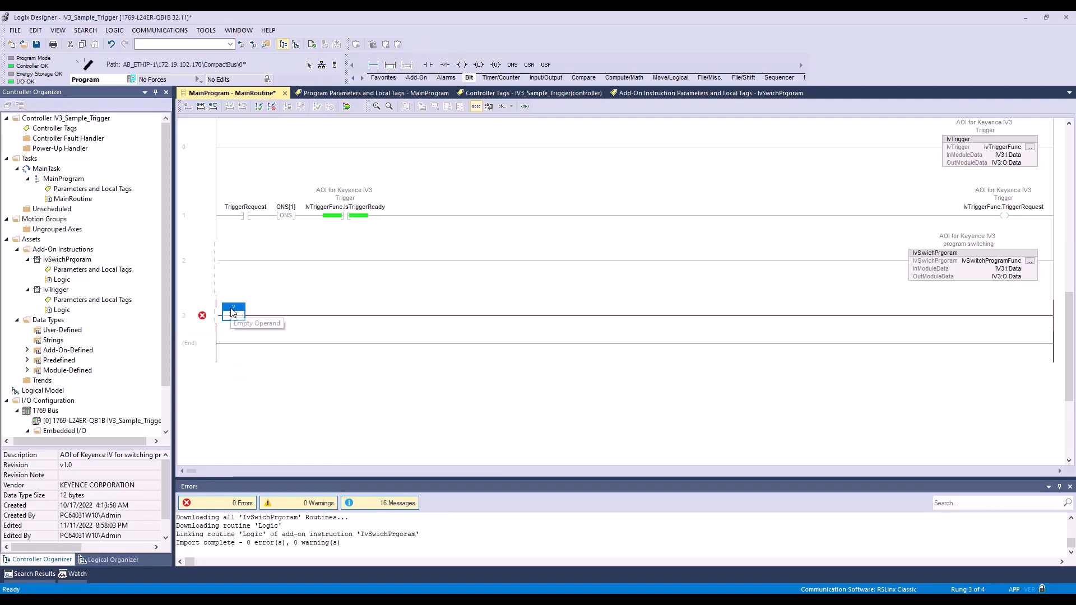
left_click(233, 307)
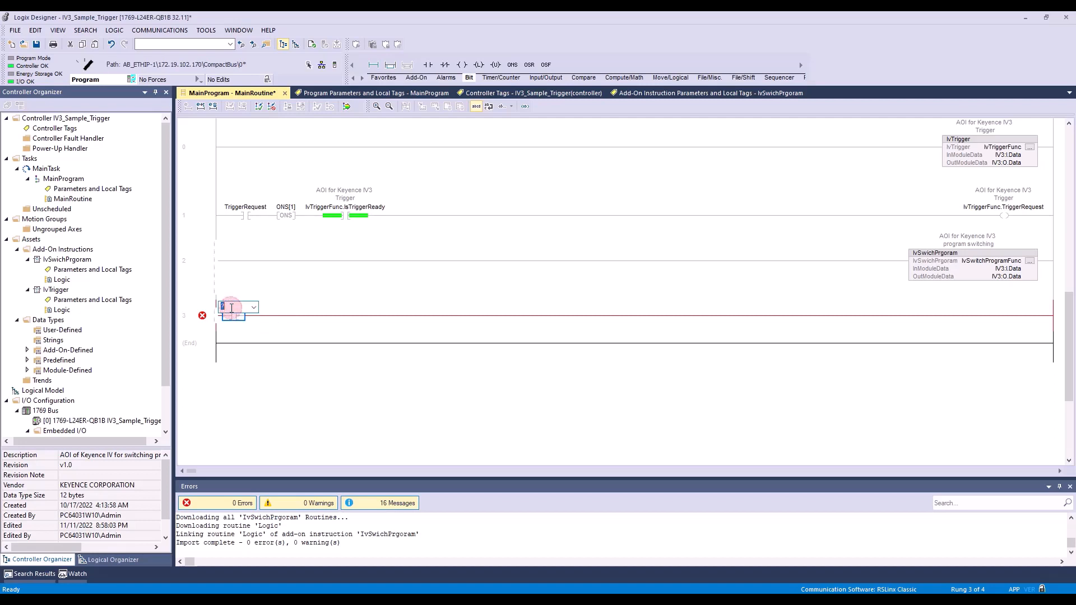
type("SwitchProgramRequest")
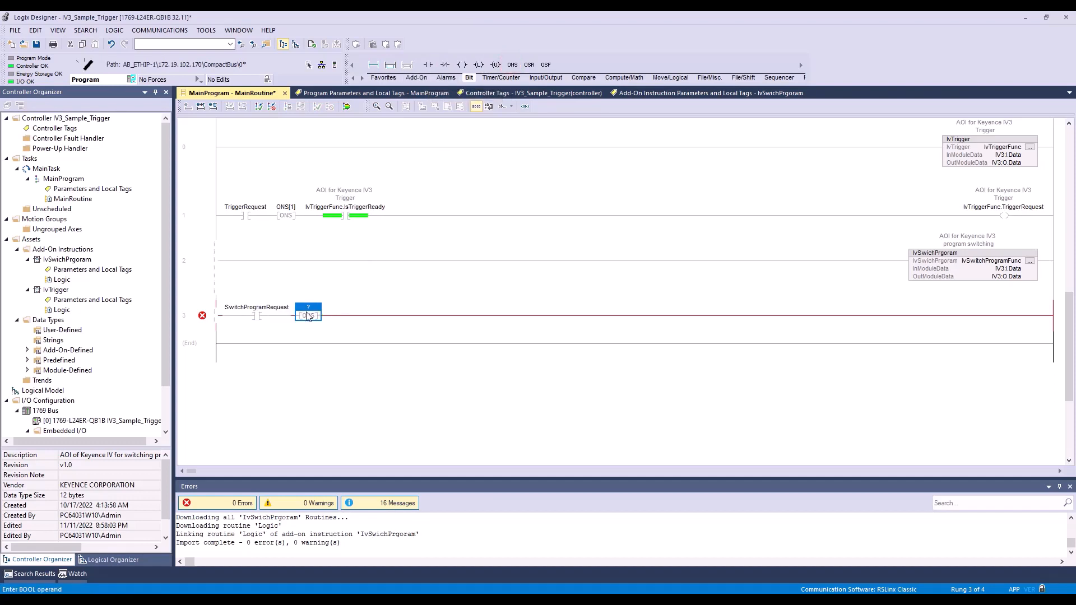
type("ONS[0")
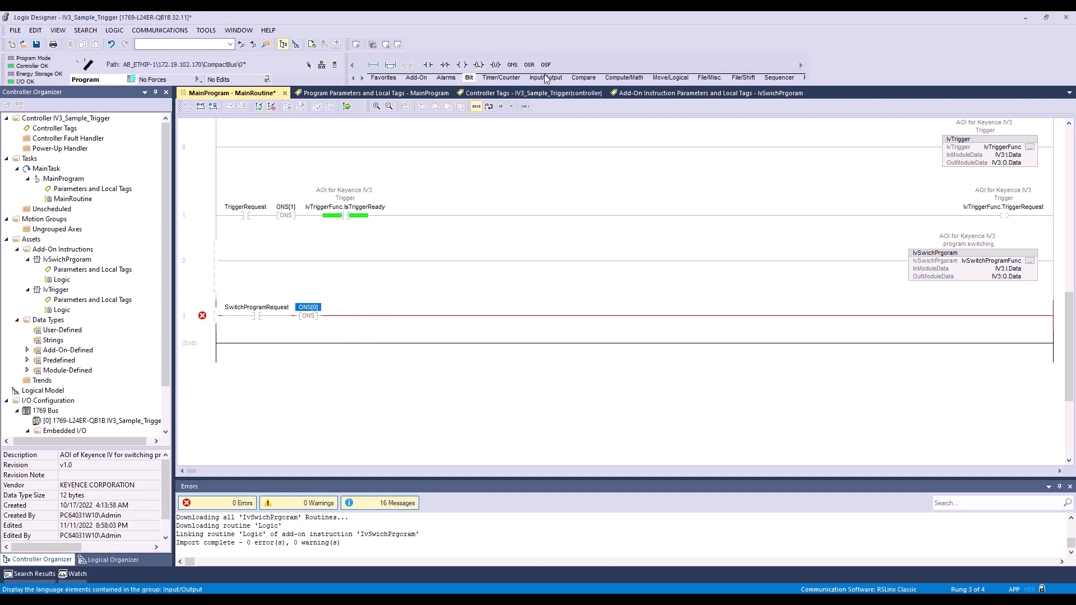
Add a MOV on rung 3 from TargetProgramNo to IvSwitchProgramFunc.TargetProgramNo.
left_click(671, 77)
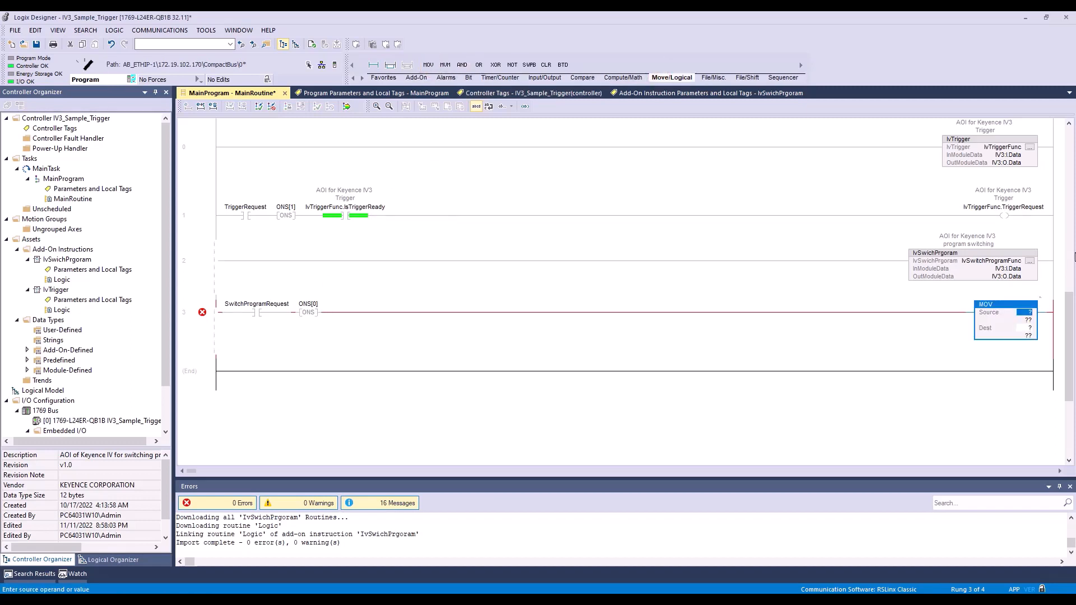
mouse_move(1026, 316)
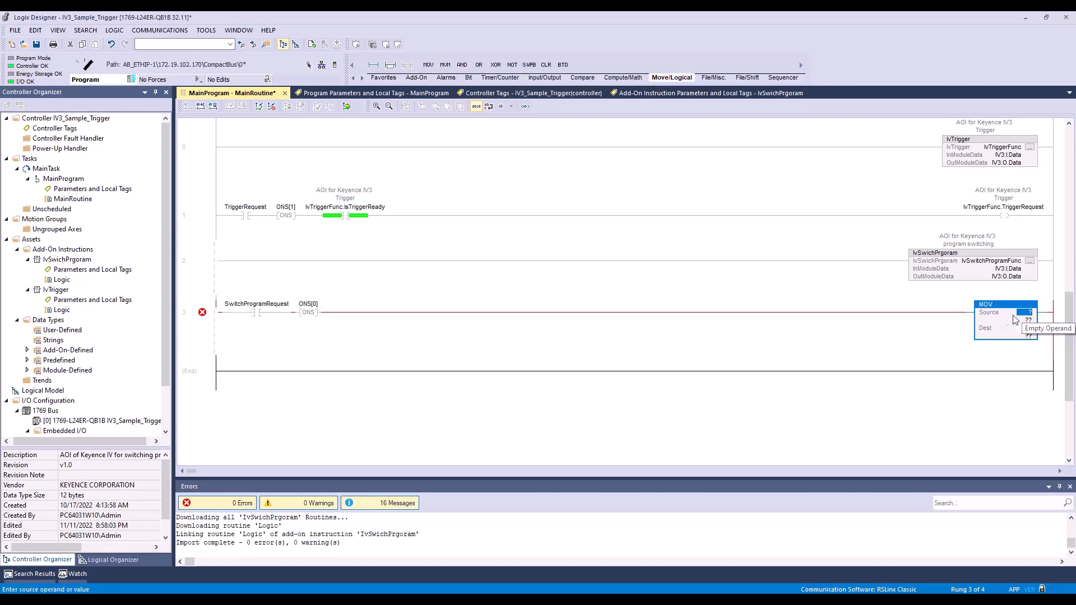
type("Tra")
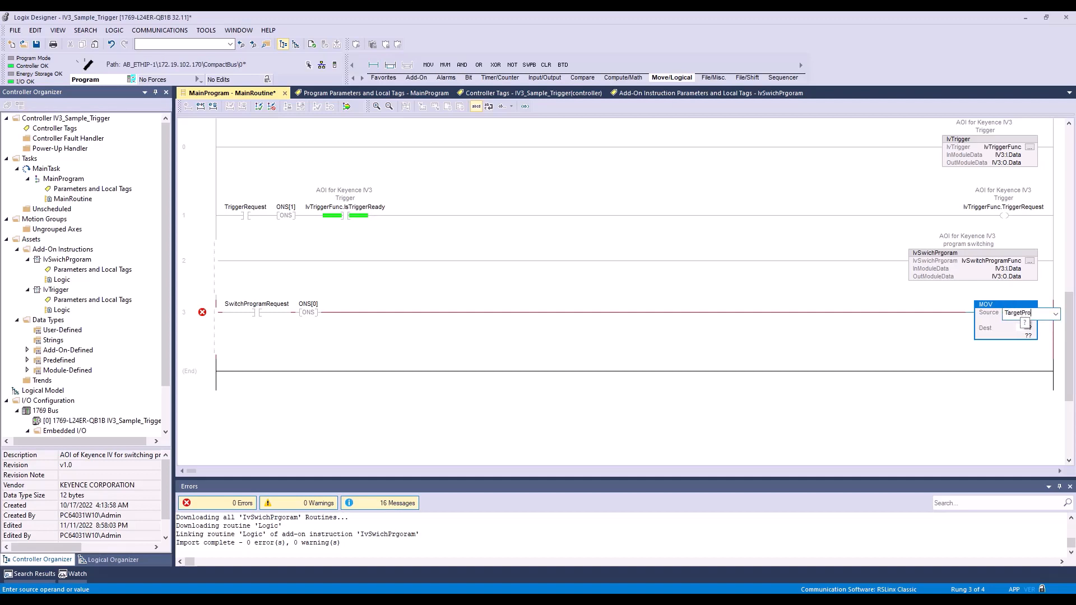
type("gramNo")
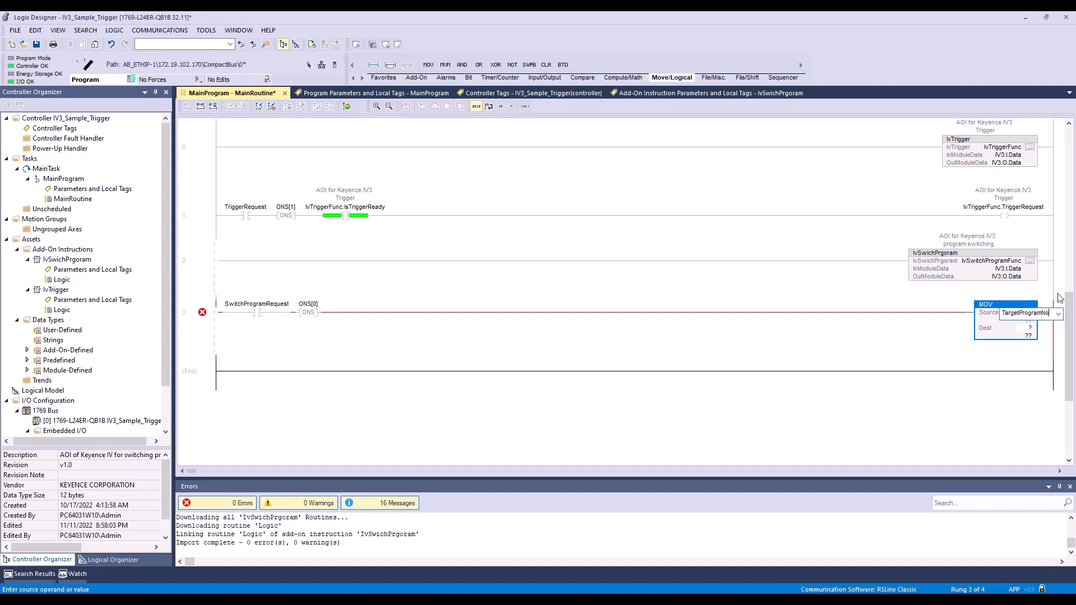
left_click(1009, 327)
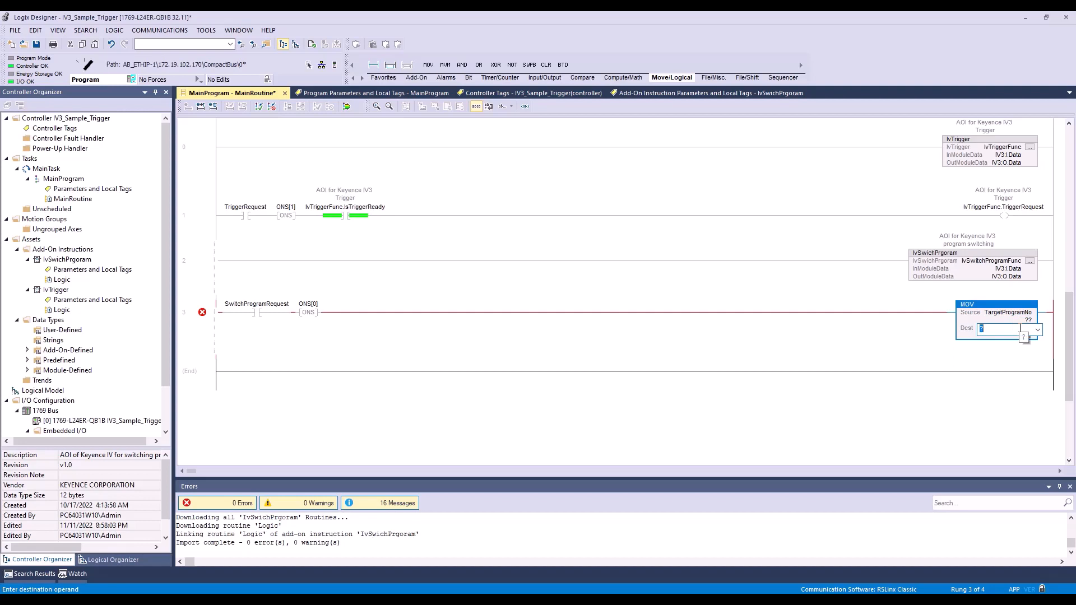
type("IvSwitchProgramFunc")
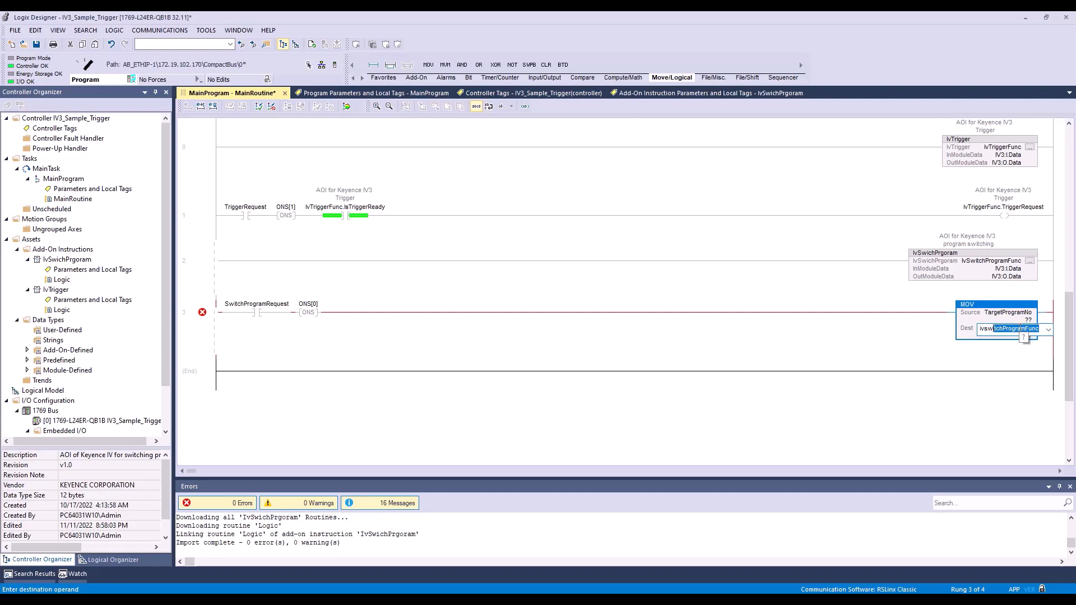
left_click(1047, 329)
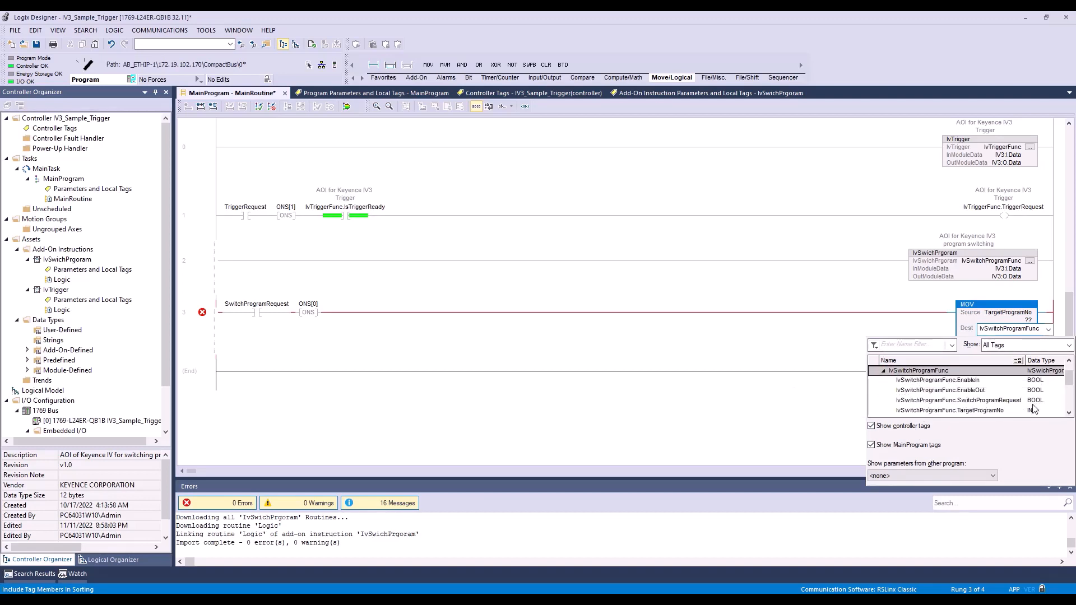
left_click(951, 410)
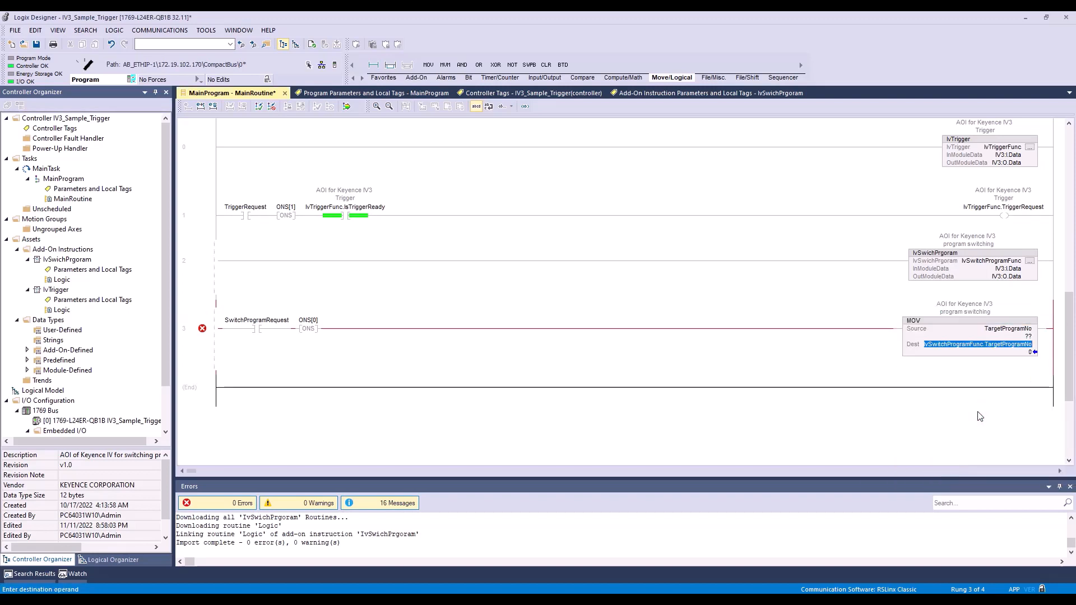
left_click(309, 320)
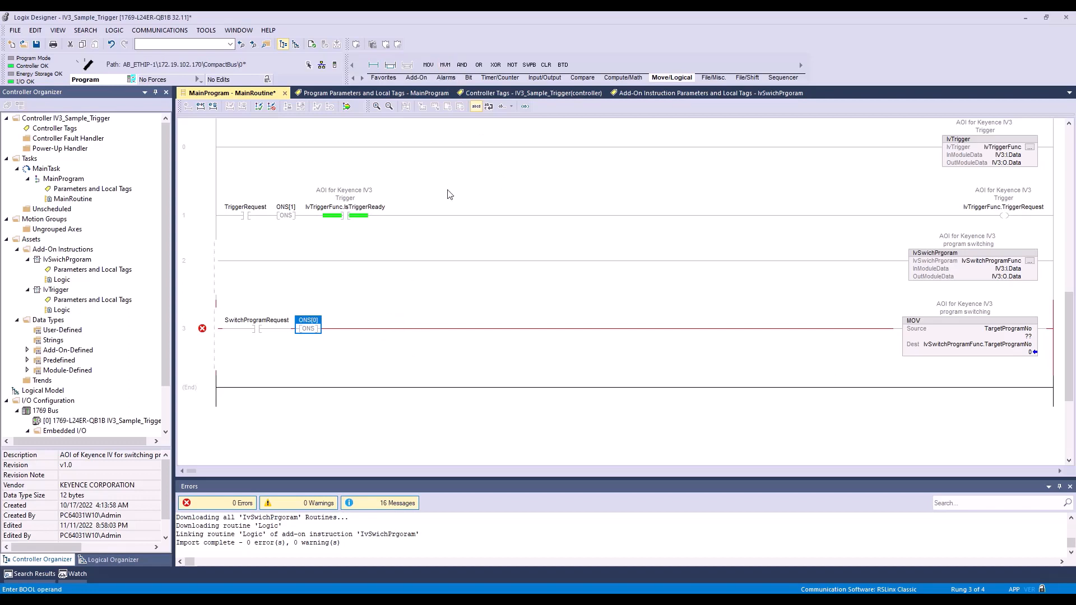
mouse_move(416, 77)
type("Ivswitch")
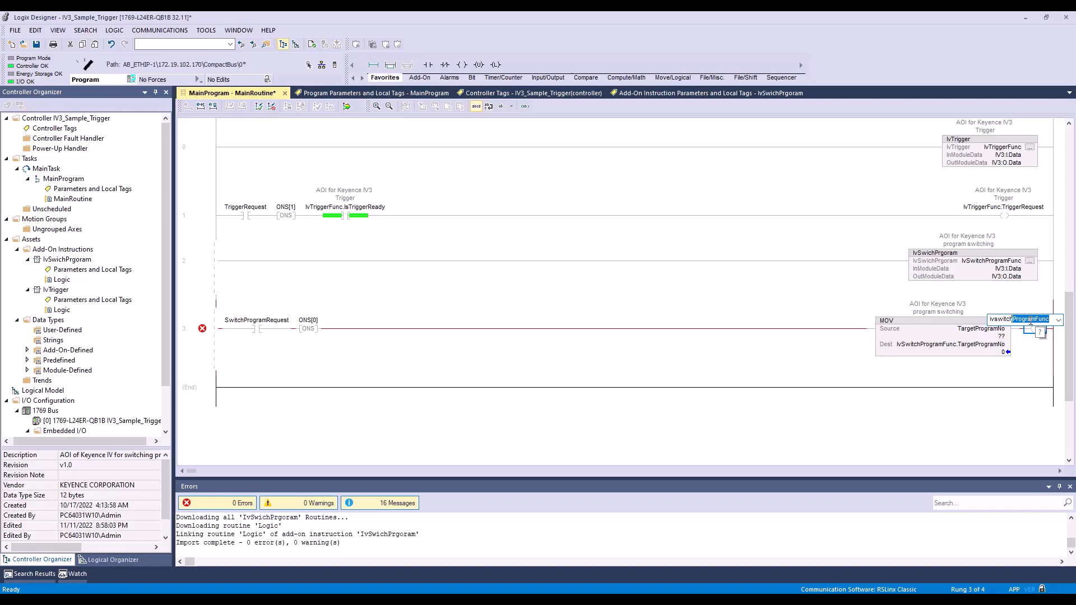
Pick IvSwitchProgramFunc.TargetProgramNo from the tag browser as the MOV destination.
left_click(1057, 320)
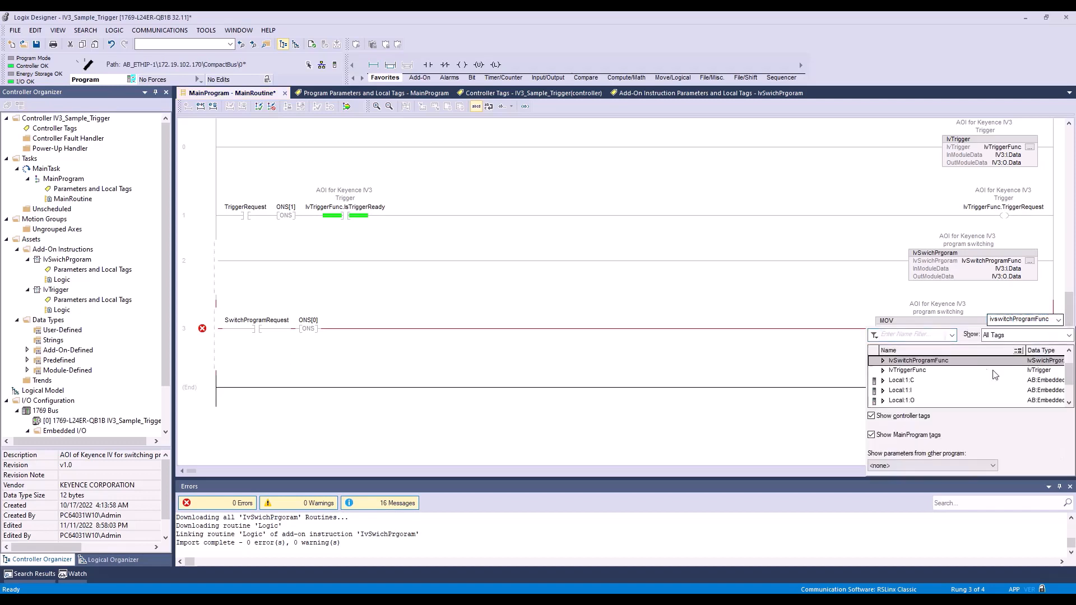
left_click(882, 360)
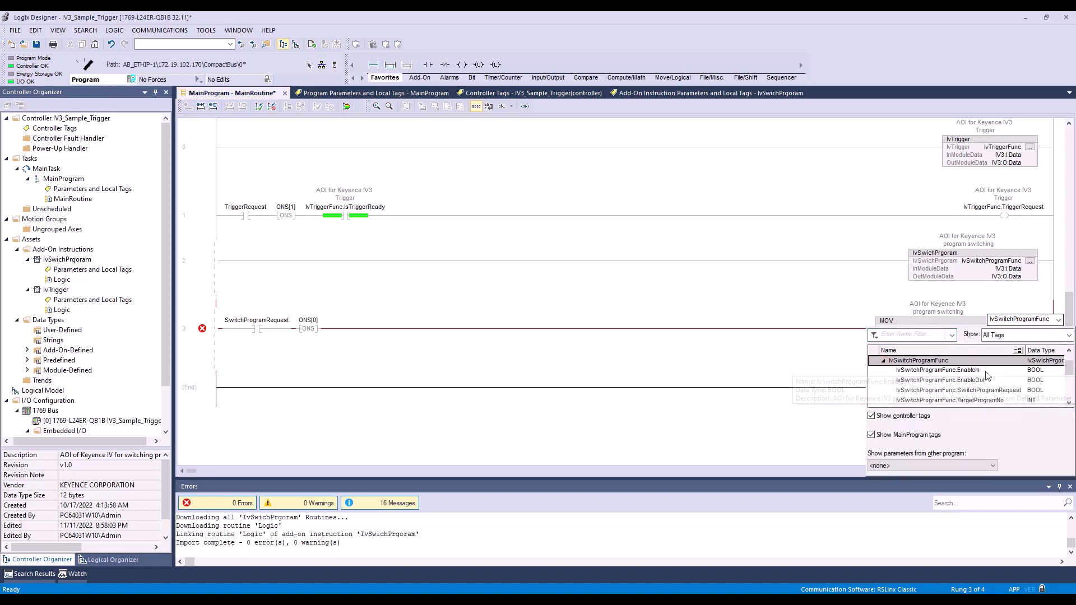
left_click(960, 370)
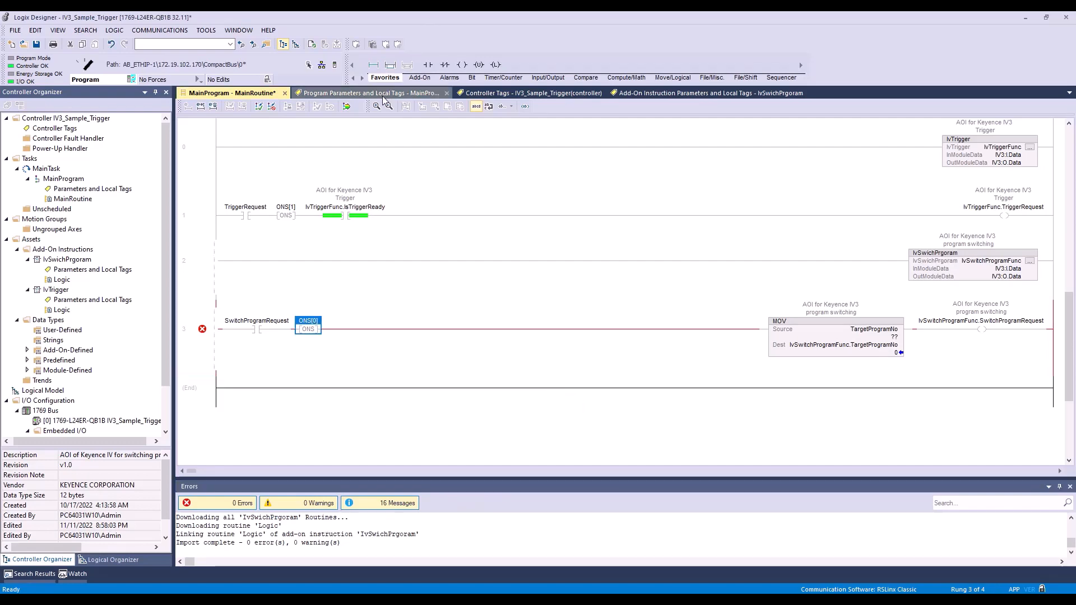
Add local tag TargetProgramNo as INT and return to Monitor Tags.
left_click(363, 93)
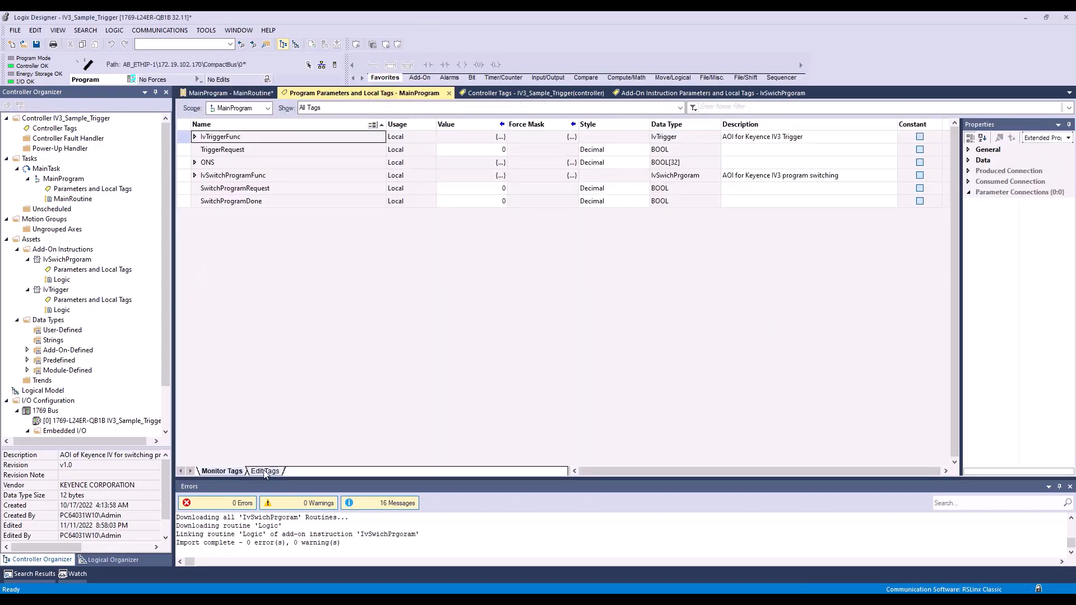
left_click(263, 471)
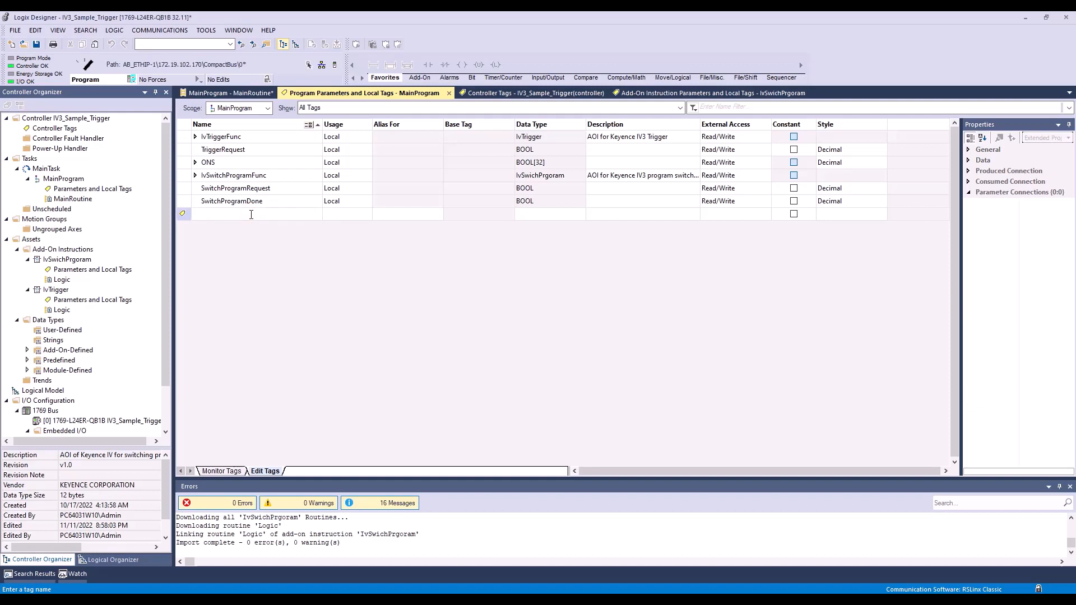
type("TargetProgramNo")
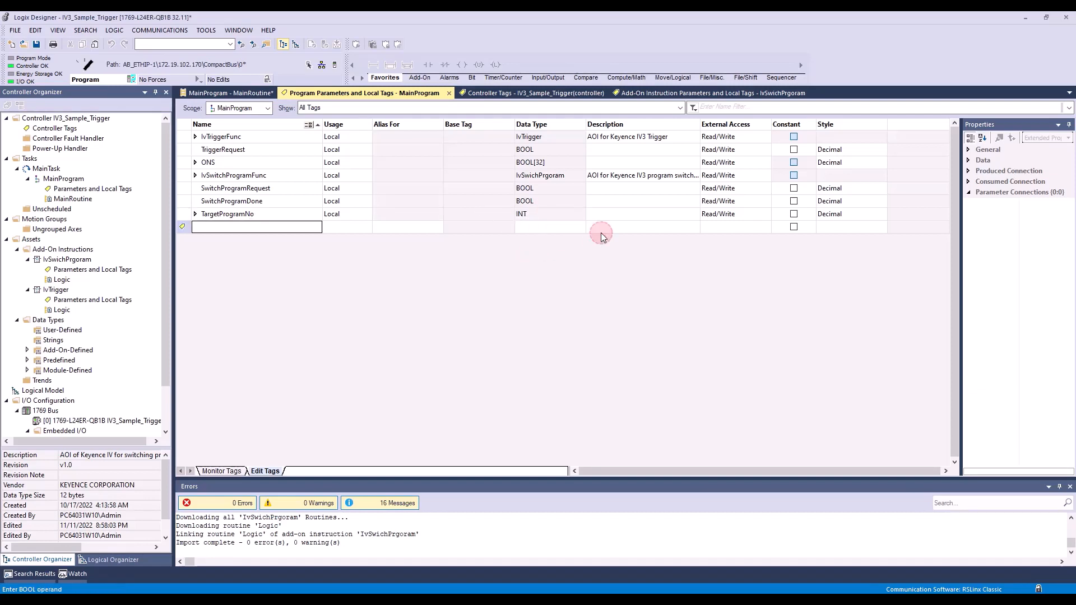
left_click(222, 471)
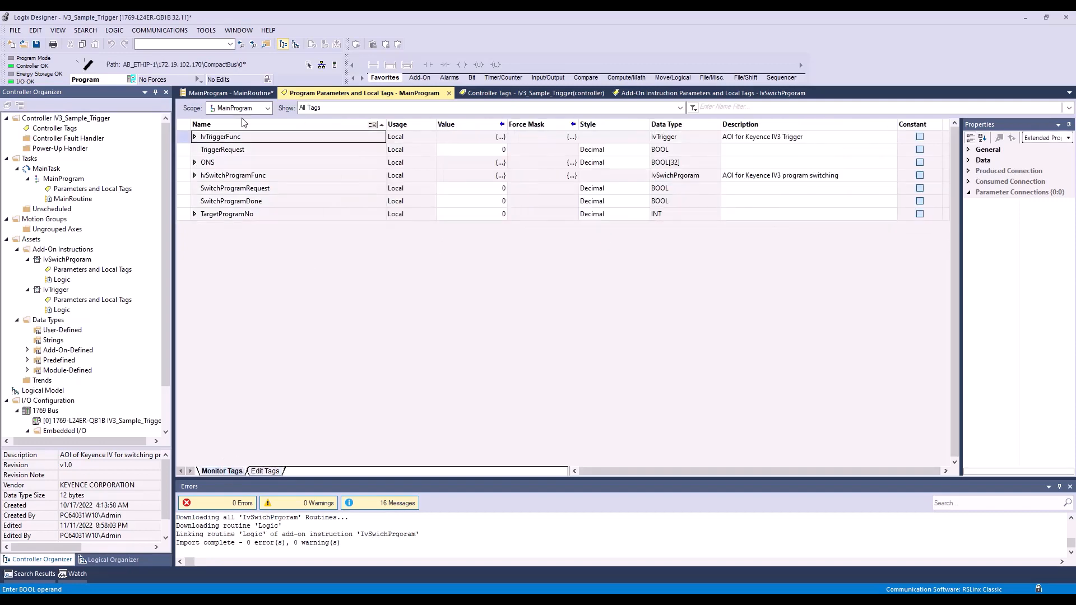
Comment rung 2 as 'IV3 Program Switching'.
right_click(195, 261)
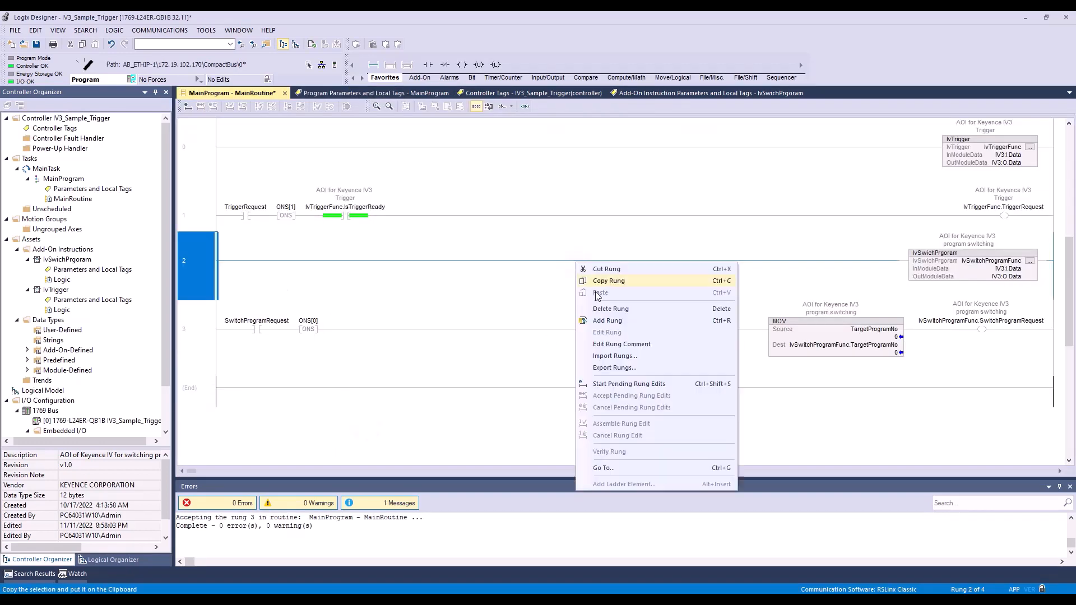
left_click(622, 344)
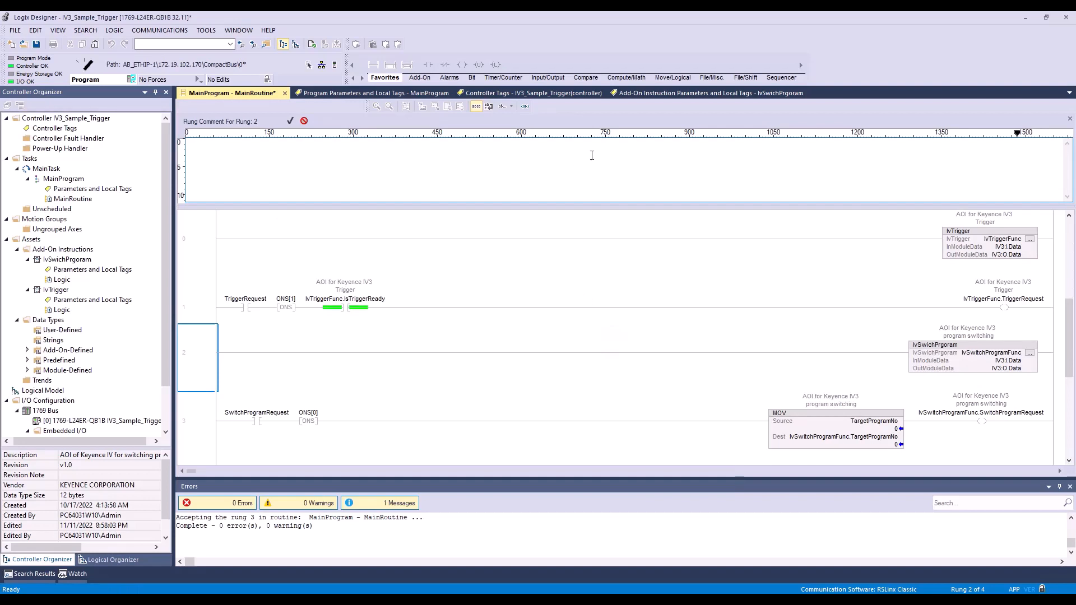
type("IV3 Program Switching")
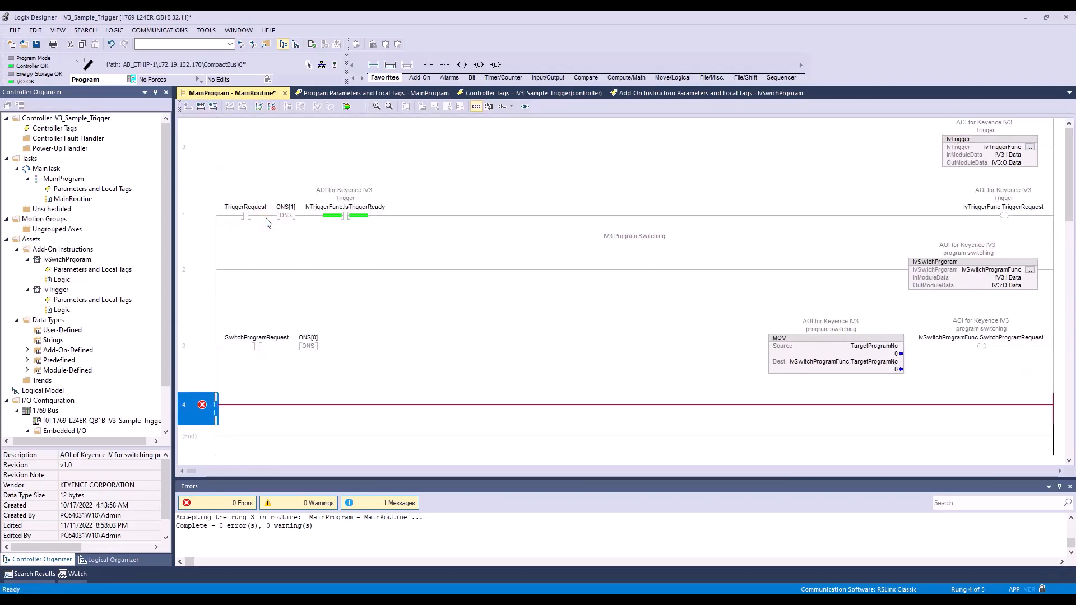
mouse_move(423, 62)
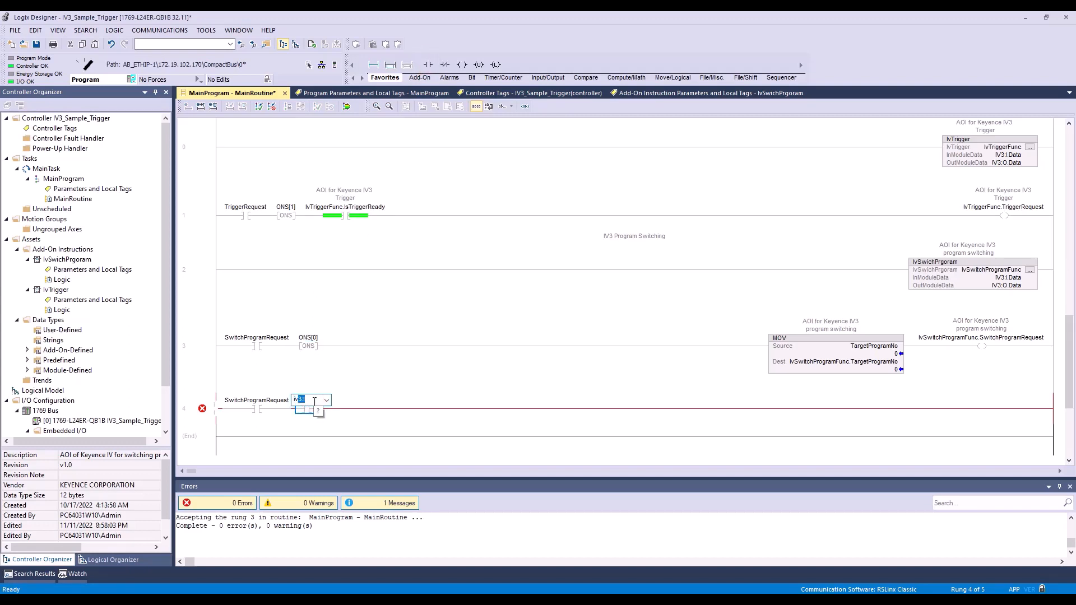
Add XIC IvSwitchProgramFunc.SwitchProgramDone to rung 4 by picking the member from the tag browser.
type("IvSwitchProgramFunc")
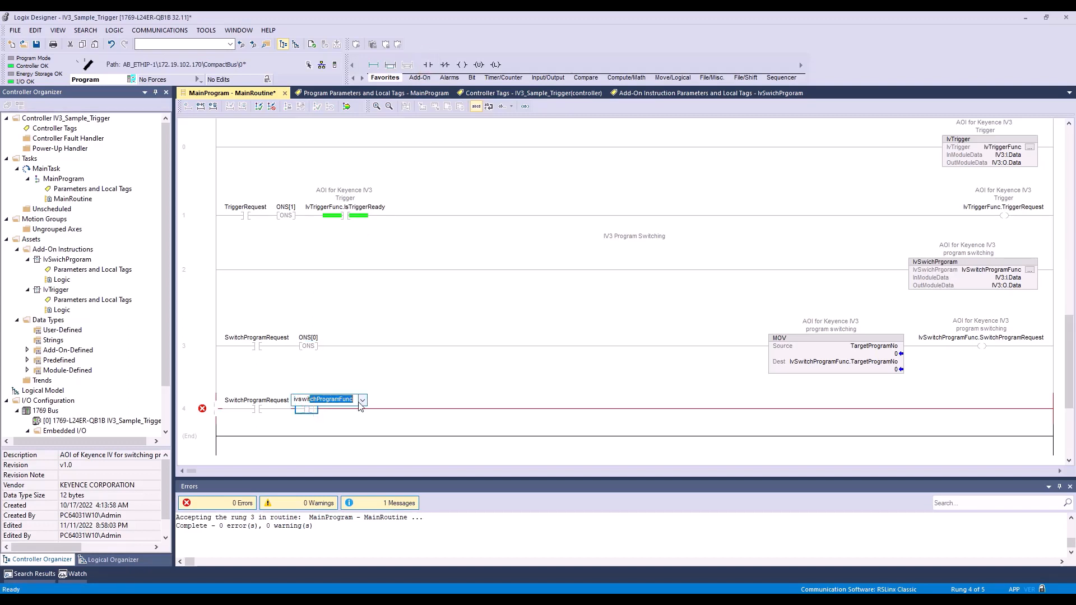
left_click(363, 400)
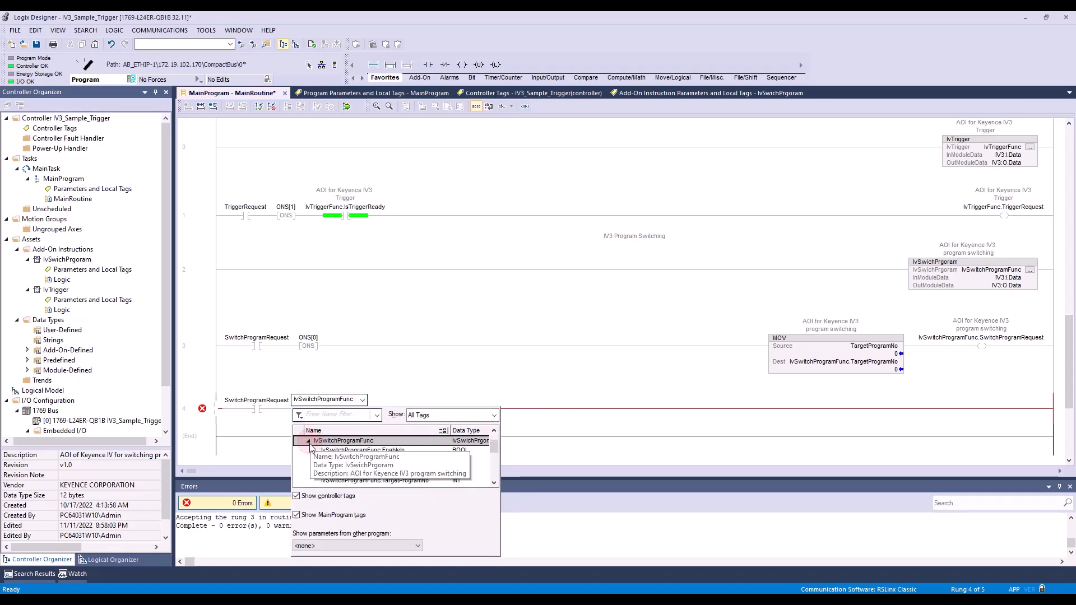
left_click(378, 481)
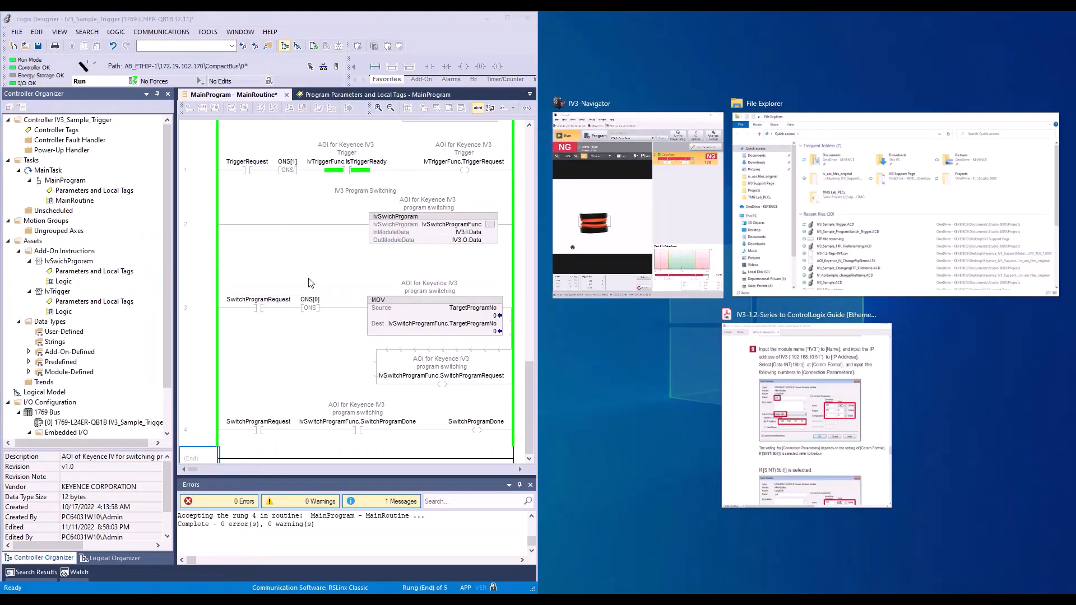
Snap IV3-Navigator into the right half beside the running ladder routine.
left_click(589, 103)
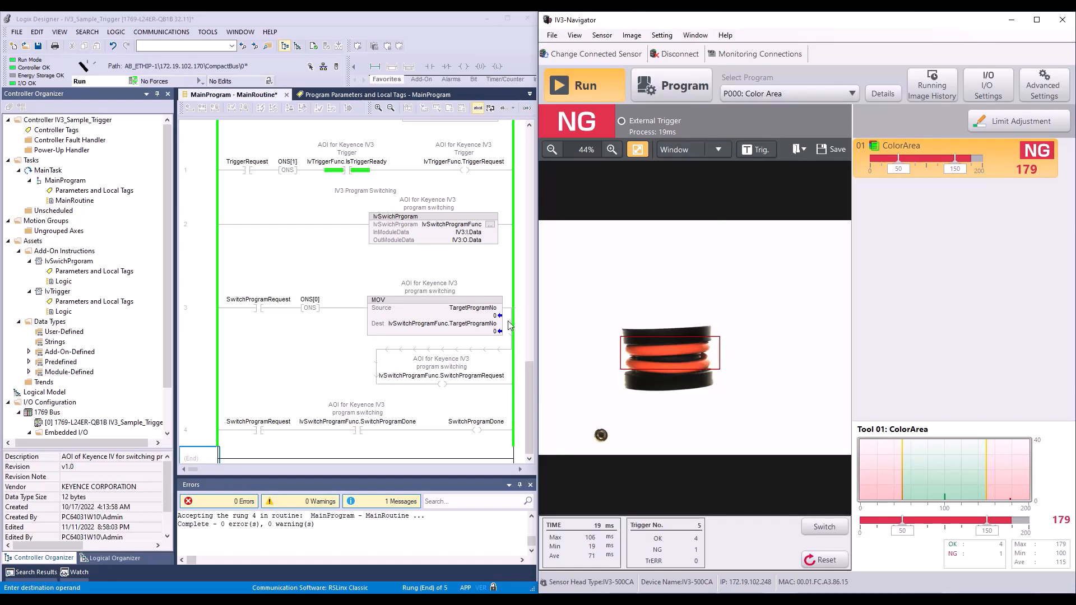
Set TargetProgramNo to 1 then 4 and toggle SwitchProgramRequest each time to switch the IV3 program.
left_click(309, 300)
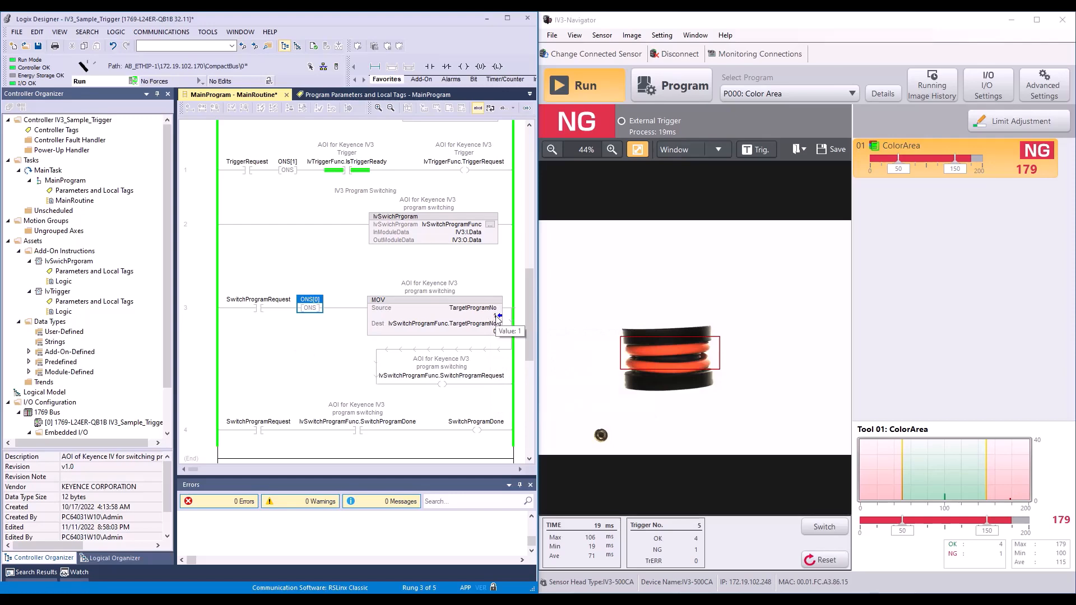
right_click(258, 308)
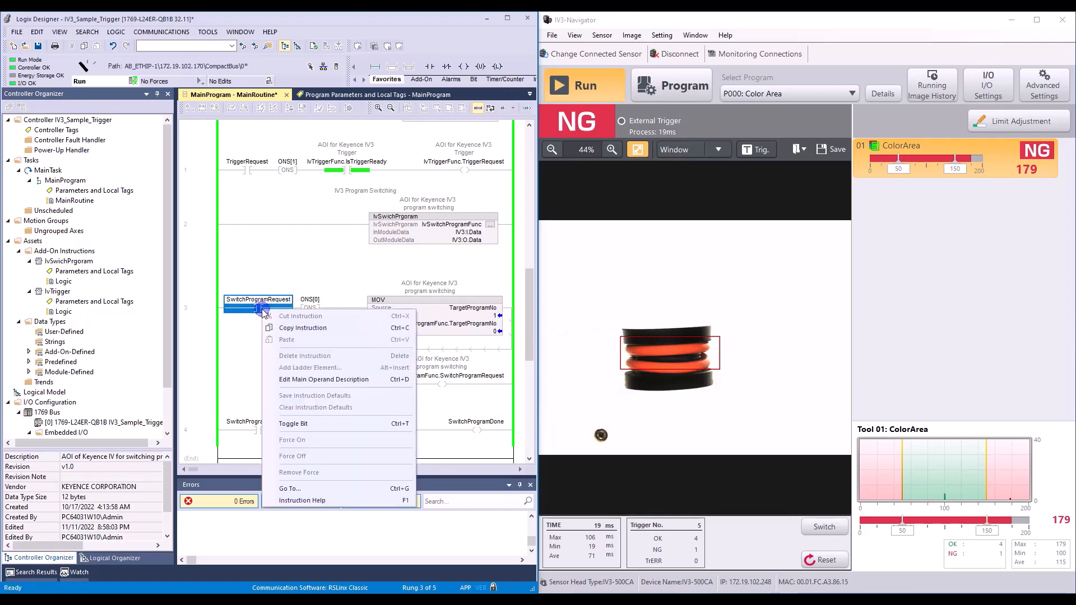
mouse_move(293, 424)
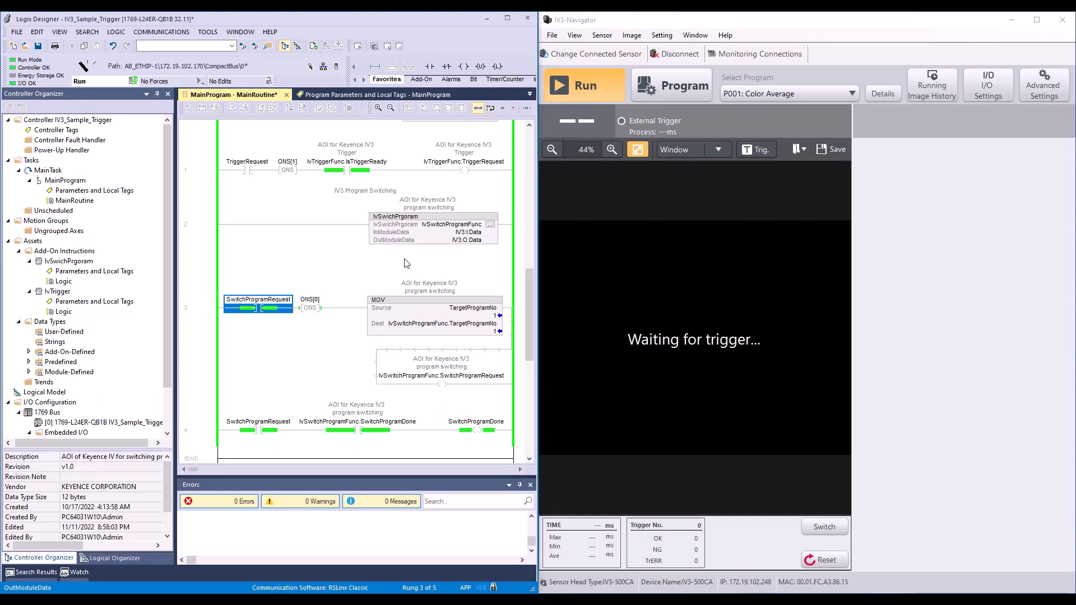
left_click(435, 308)
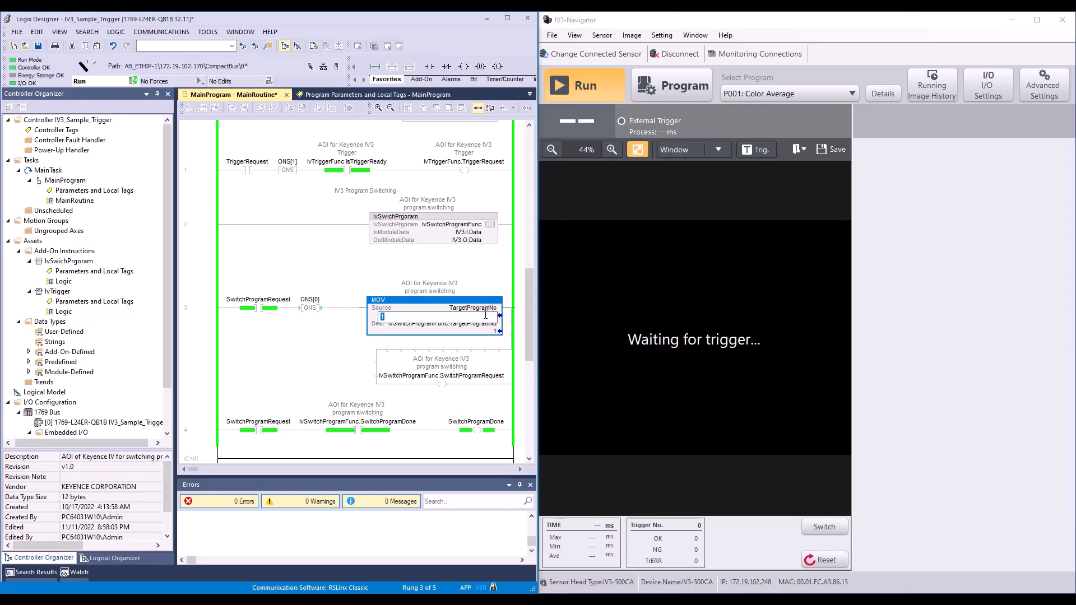
right_click(259, 300)
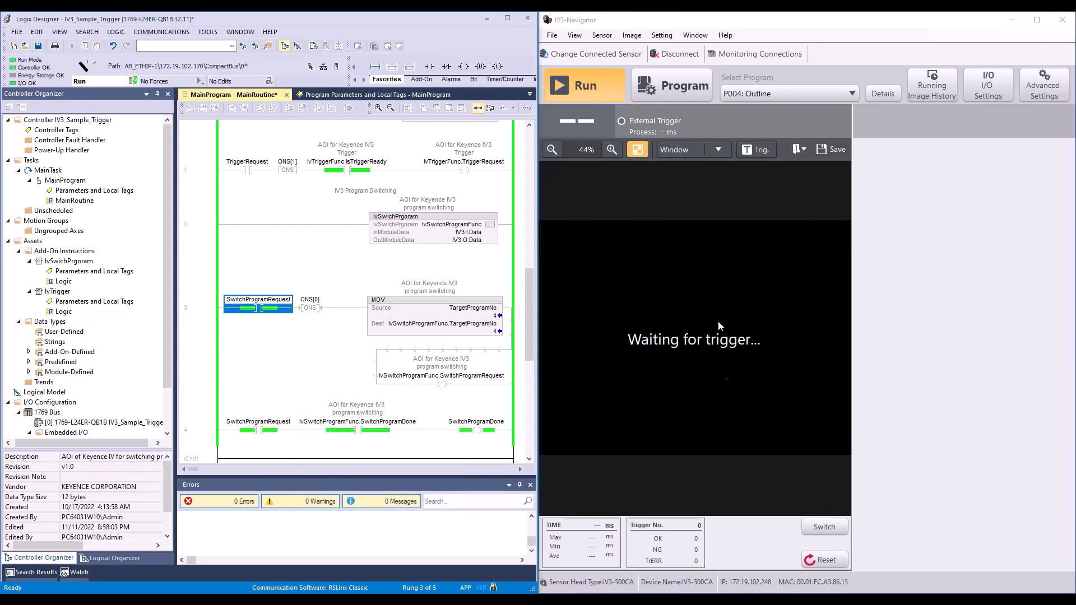
mouse_move(401, 312)
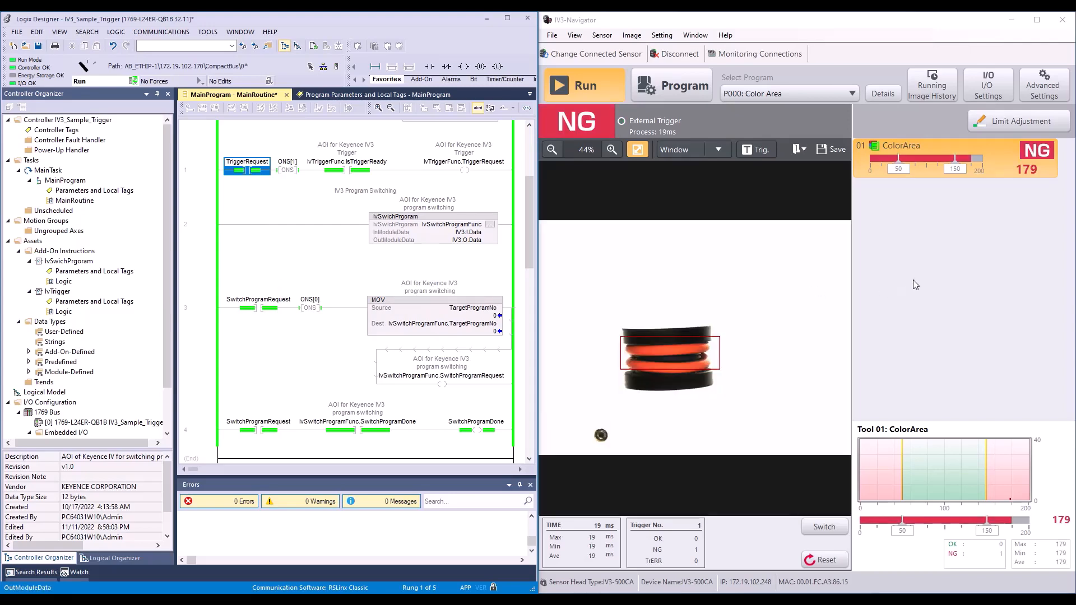
Maximize the Logix Designer window after returning the sensor to P000.
left_click(507, 19)
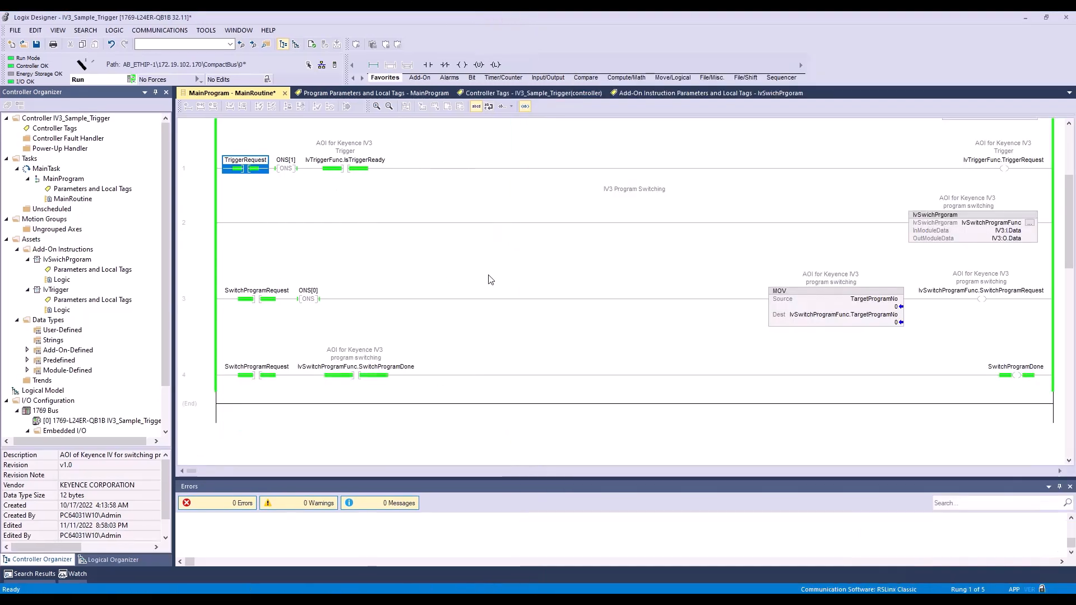